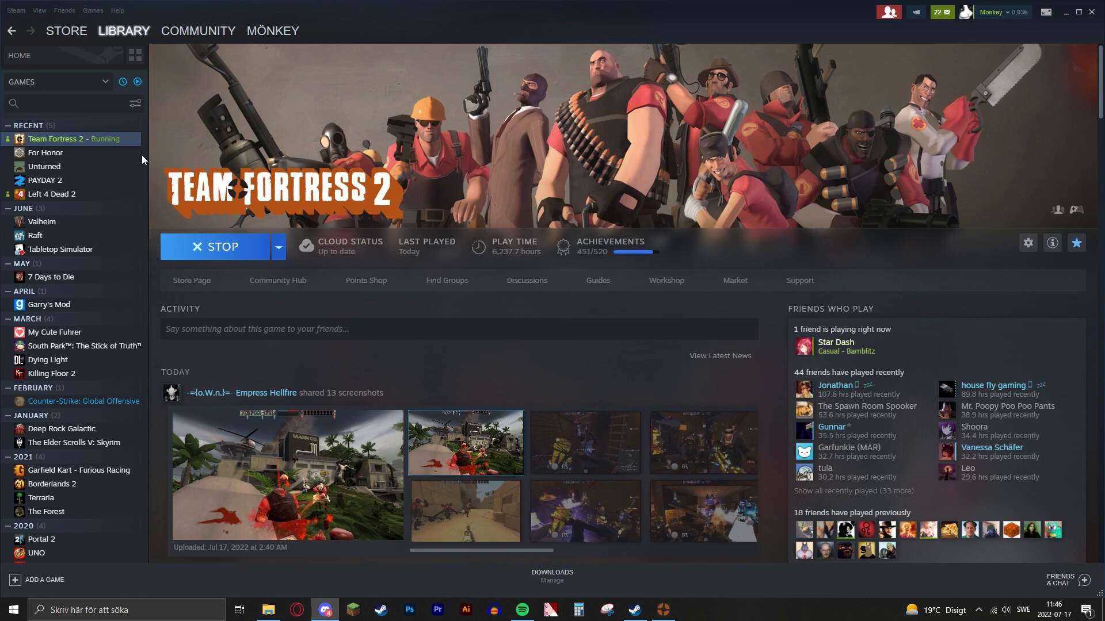
- Browse TF2's local files from Steam Properties and open tf2_textures_dir.vpk in GCFScape
{"action": "left_click", "coordinate": [1027, 243]}
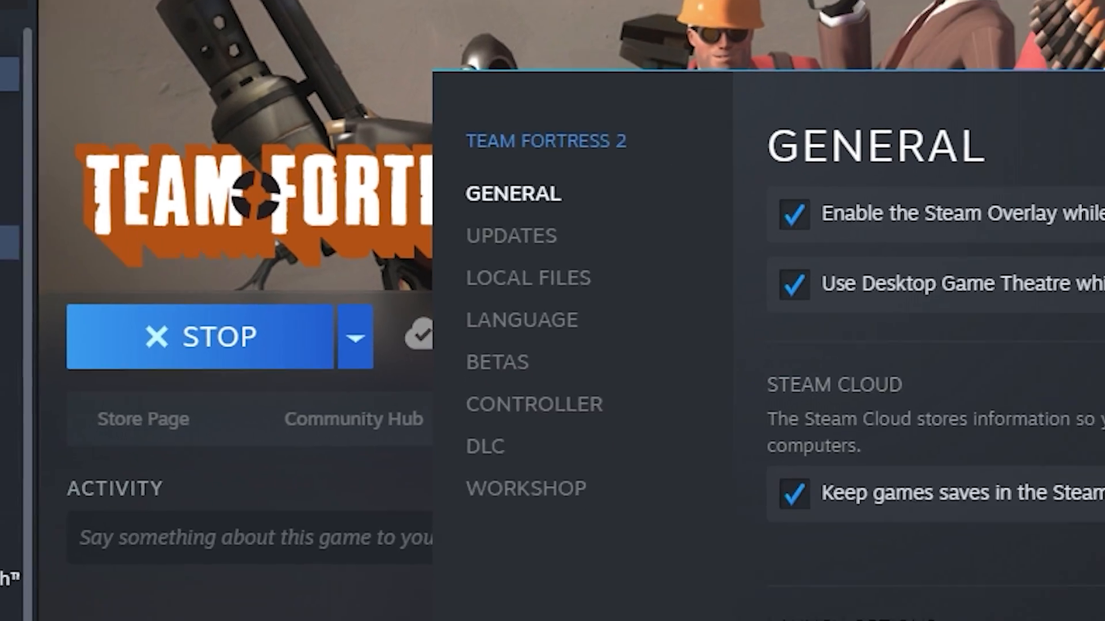
{"action": "left_click", "coordinate": [526, 278]}
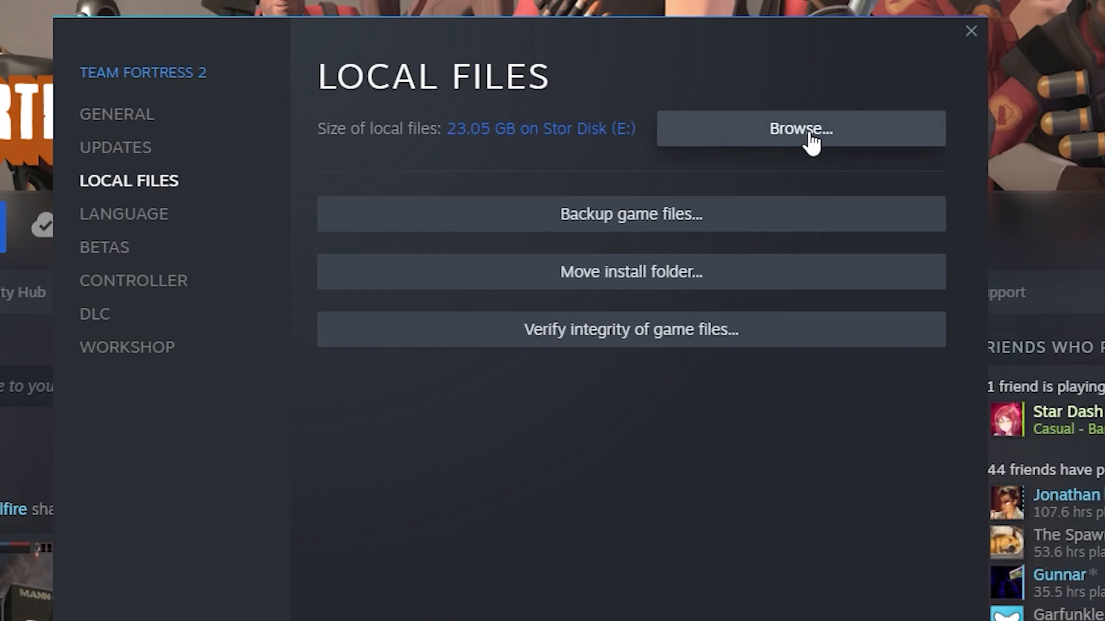
{"action": "left_click", "coordinate": [800, 127]}
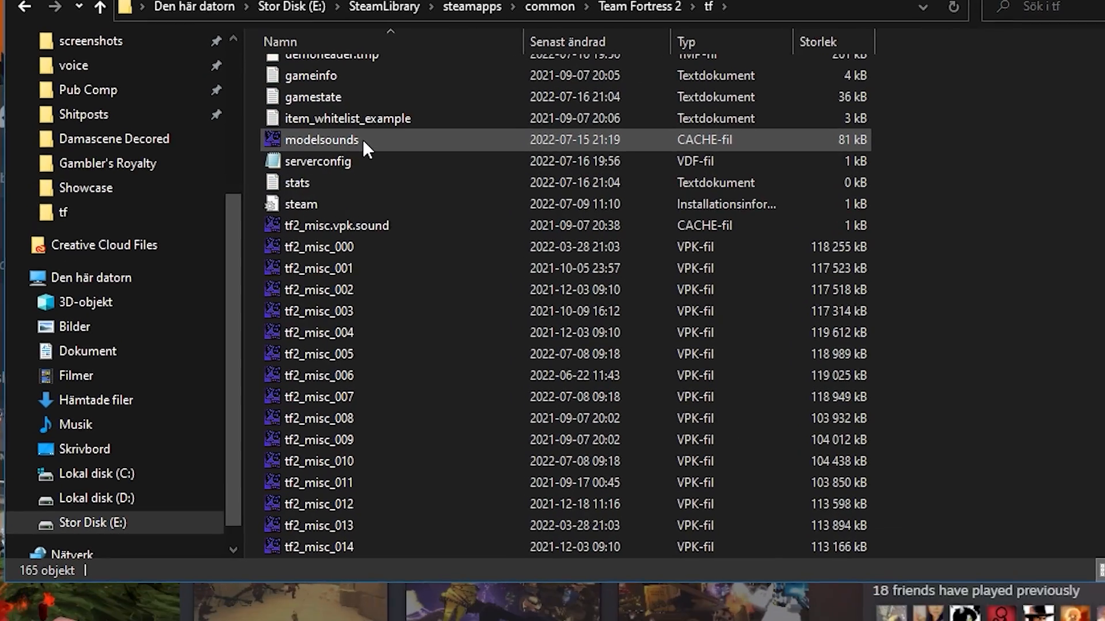
{"action": "scroll", "scroll_direction": "down", "scroll_amount": 3}
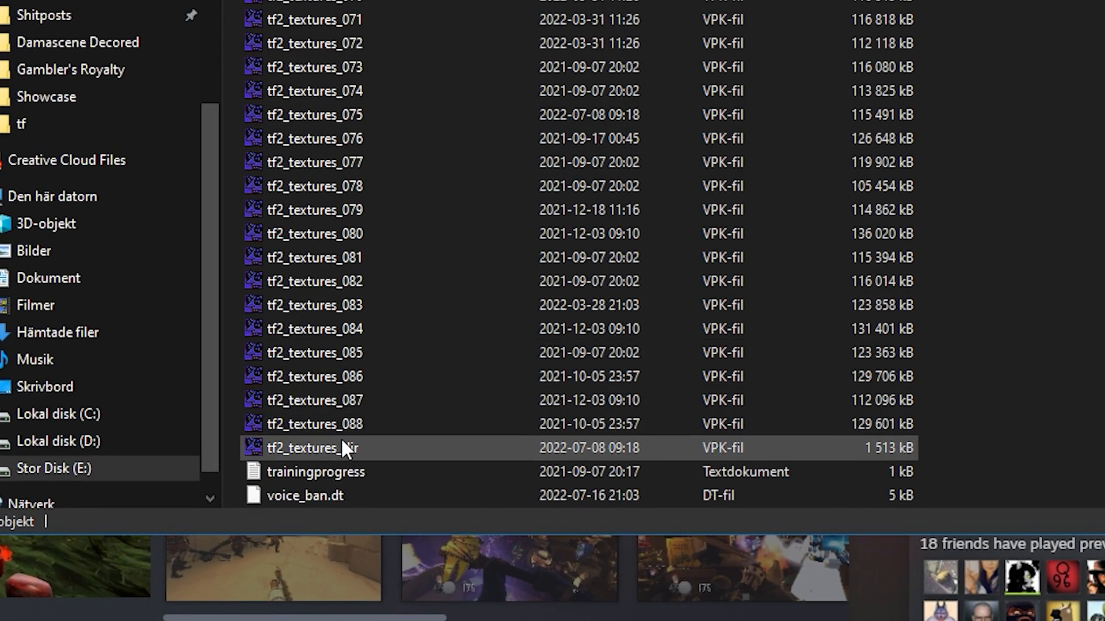
{"action": "double_click", "coordinate": [319, 448]}
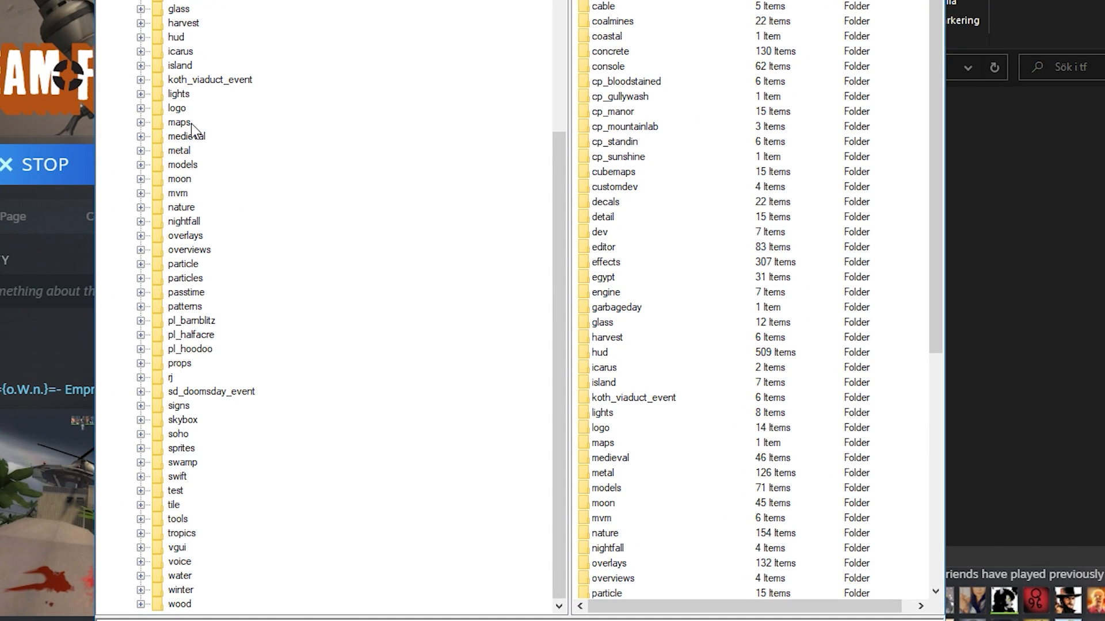
{"action": "mouse_move", "coordinate": [162, 174]}
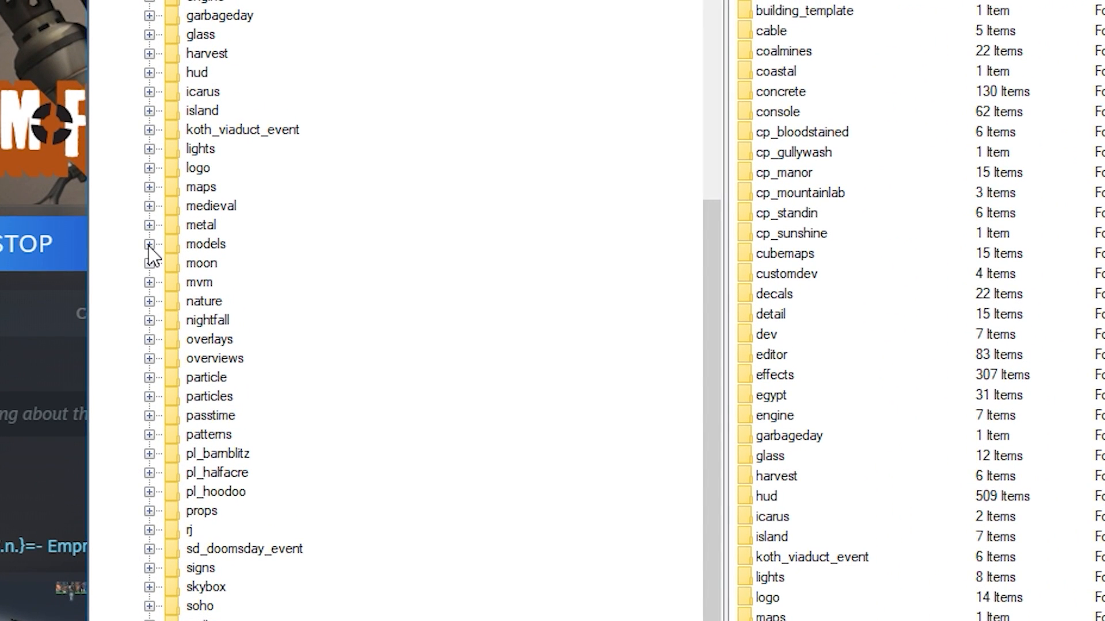
- Expand the archive's models folder and scroll down to the weapons subfolders
{"action": "left_click", "coordinate": [149, 244]}
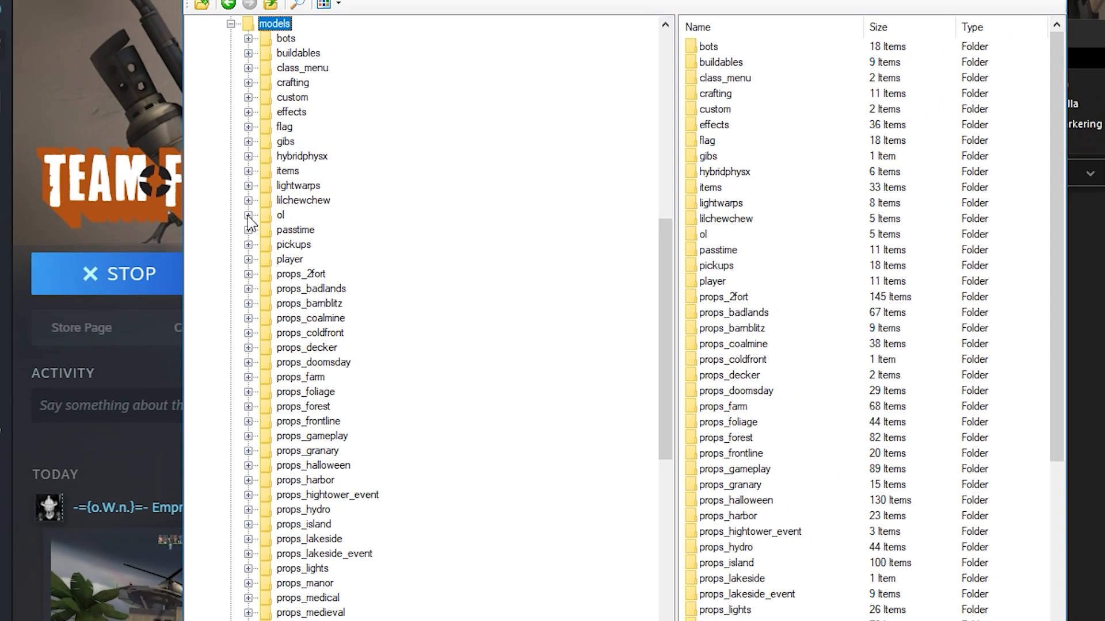
{"action": "scroll", "scroll_direction": "down", "scroll_amount": 3}
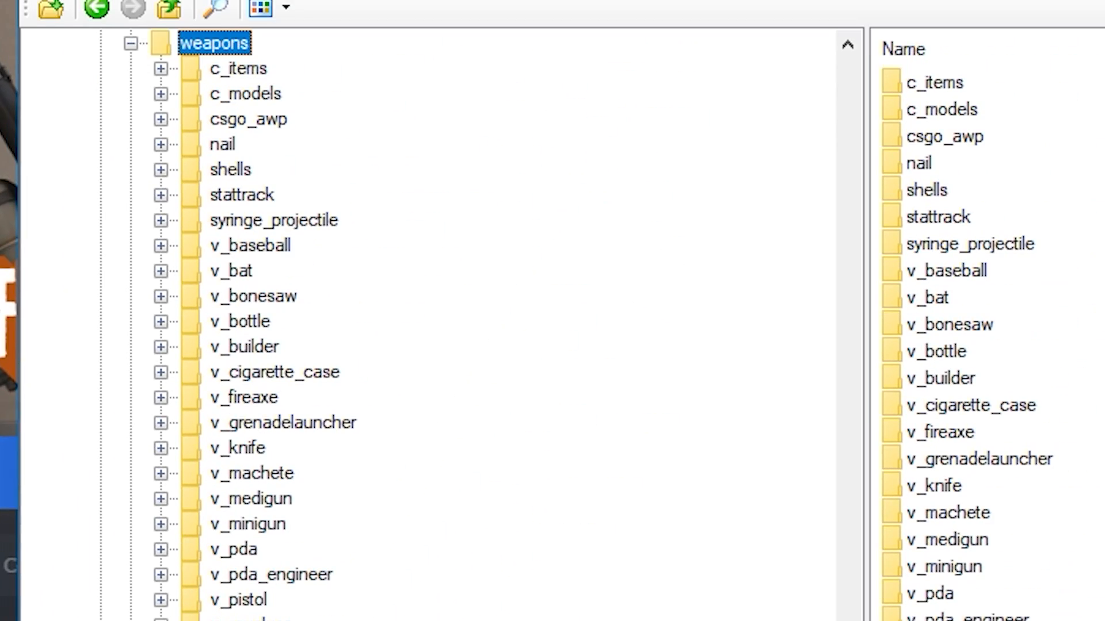
{"action": "mouse_move", "coordinate": [163, 77]}
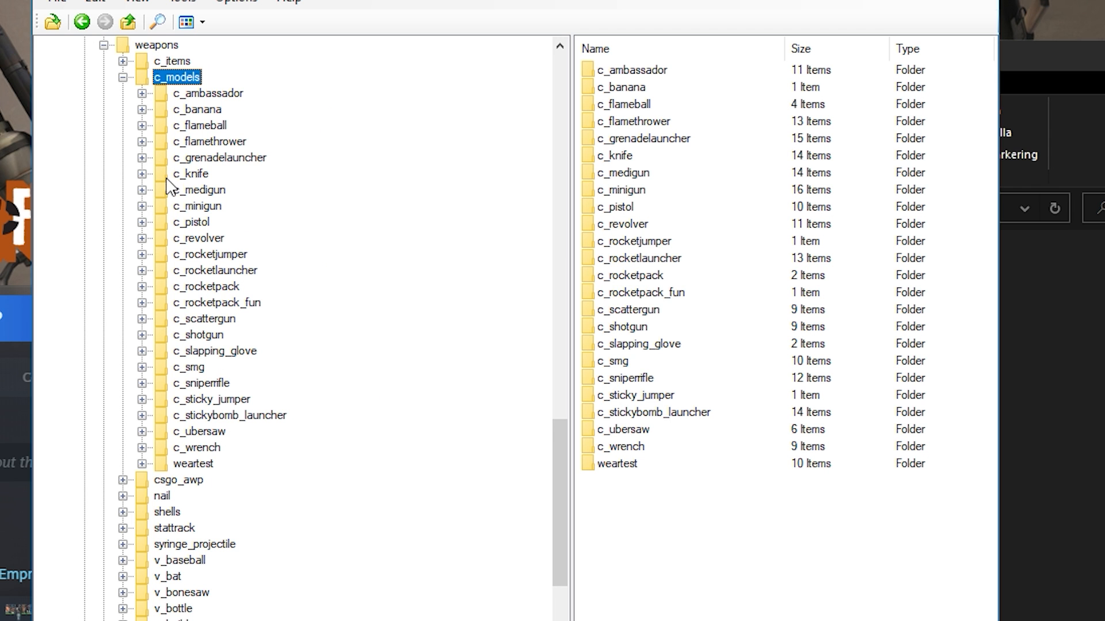
- Browse the grenade launcher, scattergun, rocket launcher and shotgun texture folders
{"action": "left_click", "coordinate": [219, 158]}
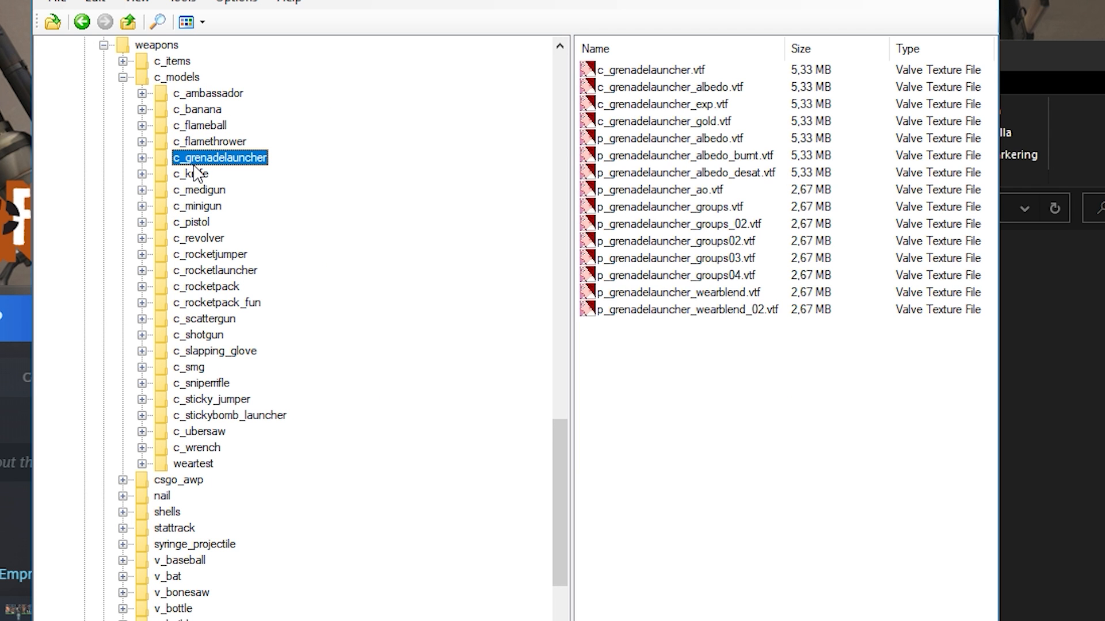
{"action": "mouse_move", "coordinate": [669, 309]}
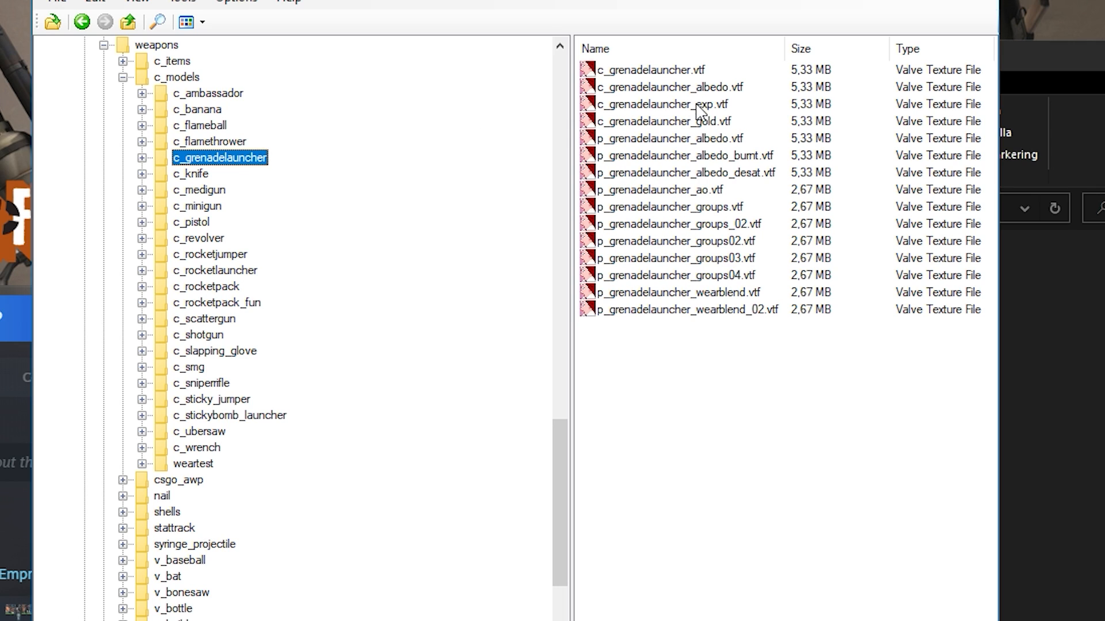
{"action": "left_click", "coordinate": [676, 258]}
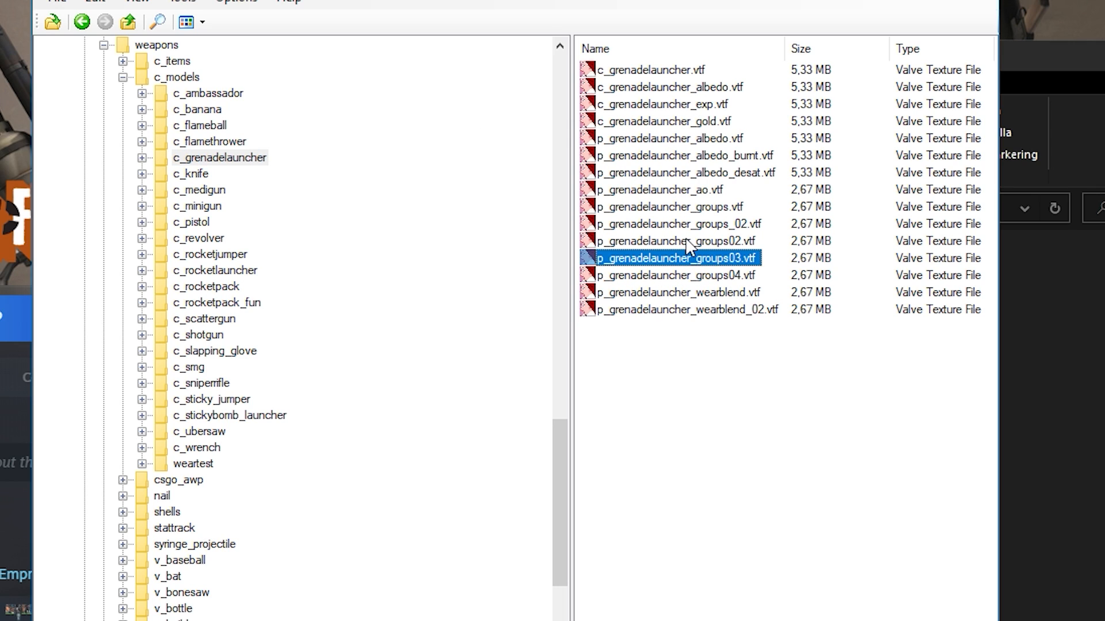
{"action": "left_click", "coordinate": [202, 319]}
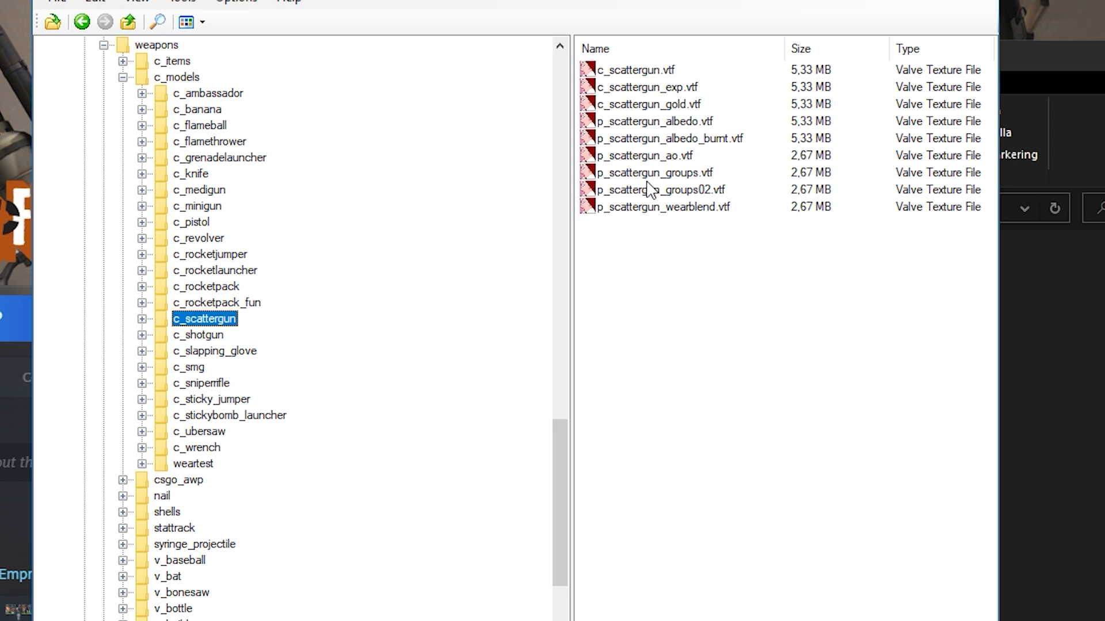
{"action": "left_click", "coordinate": [217, 302]}
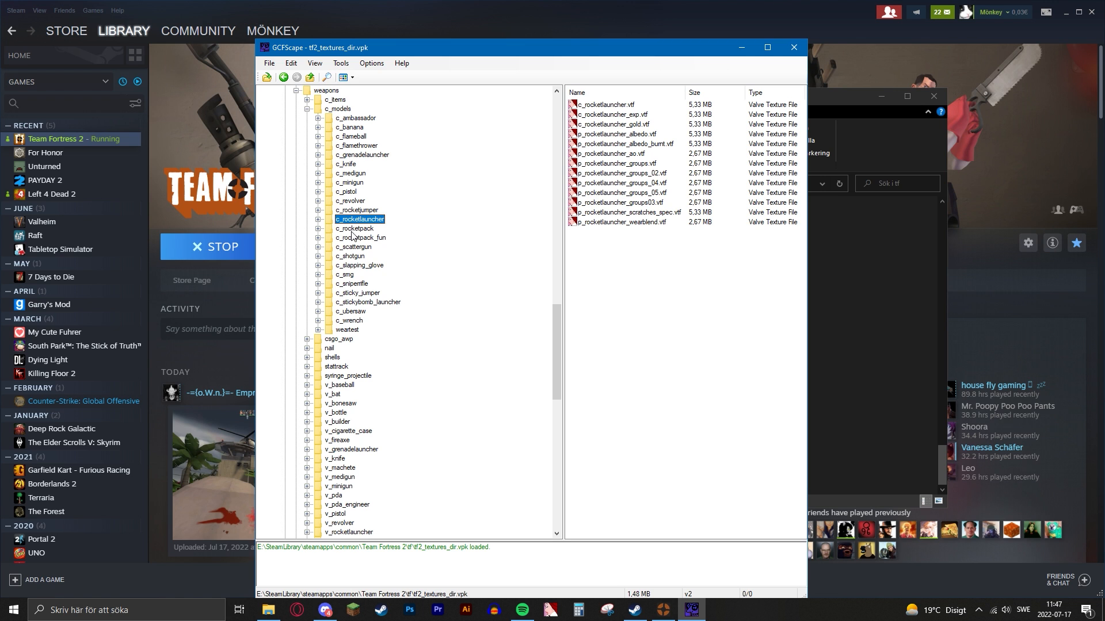
{"action": "left_click", "coordinate": [350, 256]}
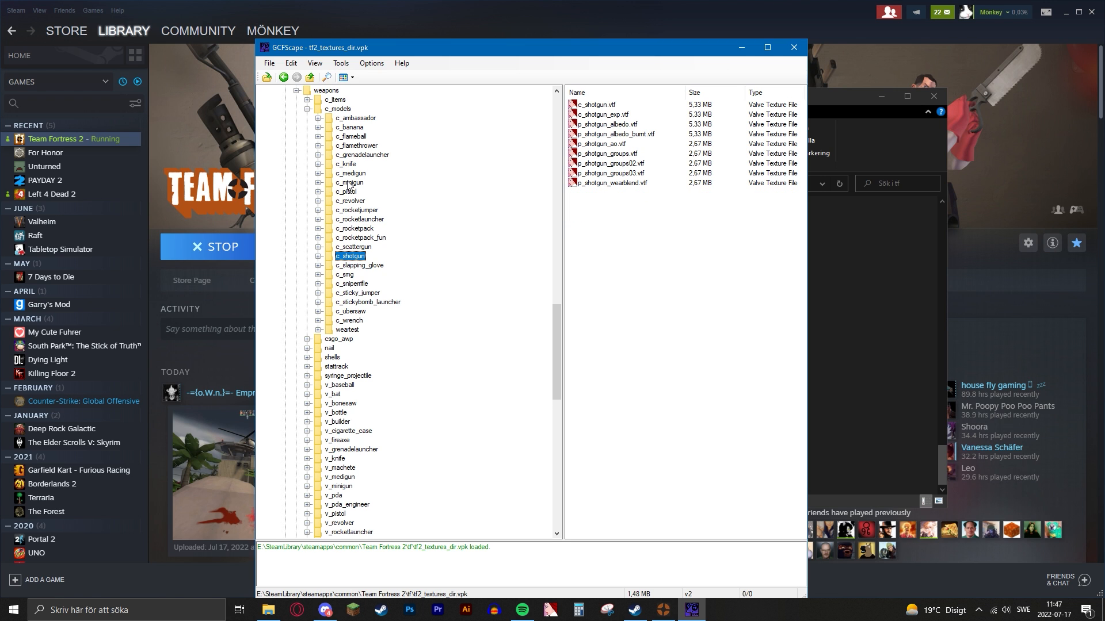
- Expand the c_minigun folder and open c_minigun.vtf in VTFEdit
{"action": "left_click", "coordinate": [349, 183]}
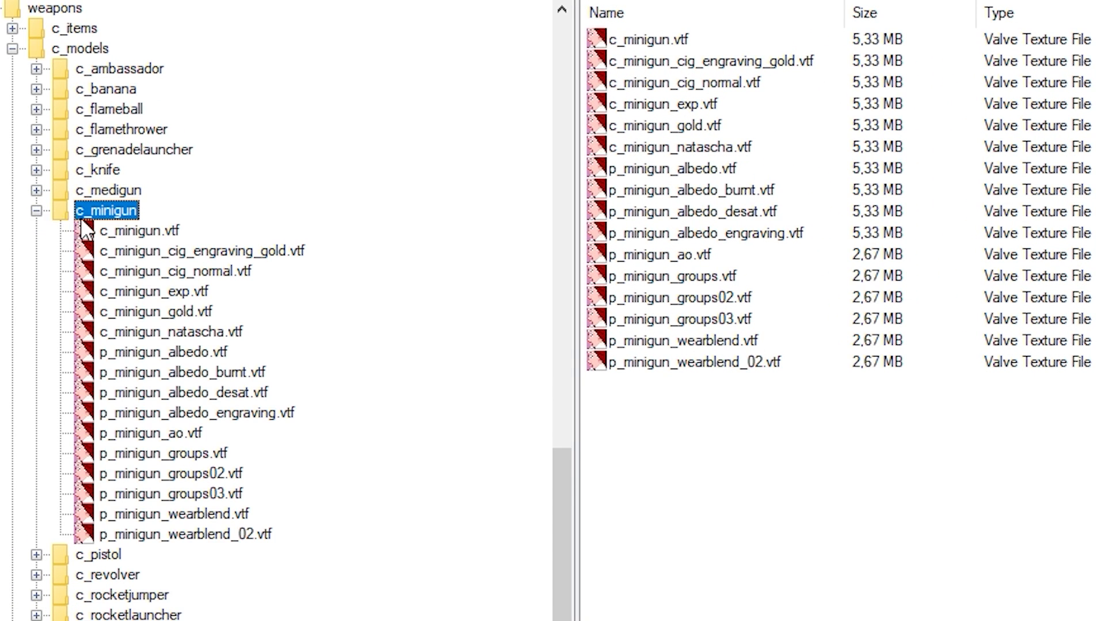
{"action": "left_click", "coordinate": [141, 230]}
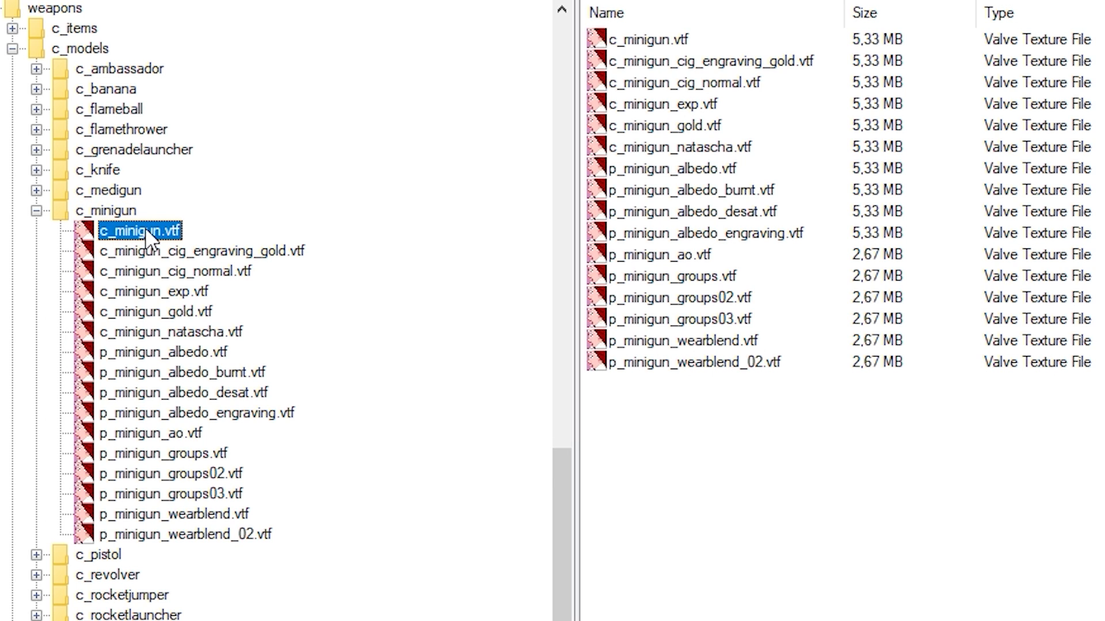
{"action": "double_click", "coordinate": [141, 230]}
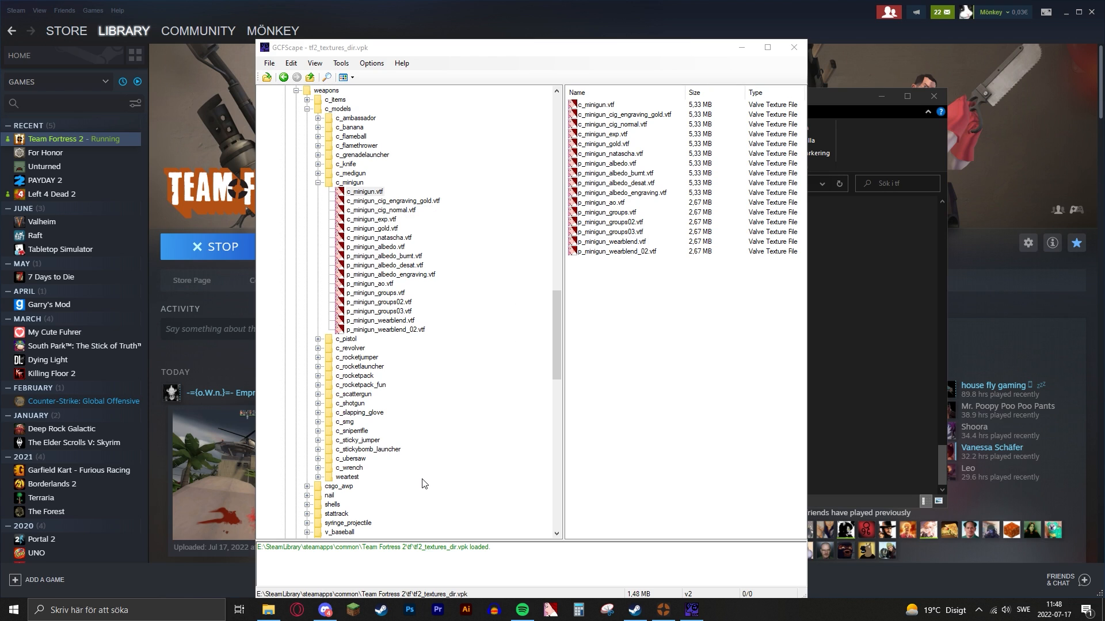
- Bring Photoshop forward and create a new blank document from the Home screen
{"action": "left_click", "coordinate": [410, 610]}
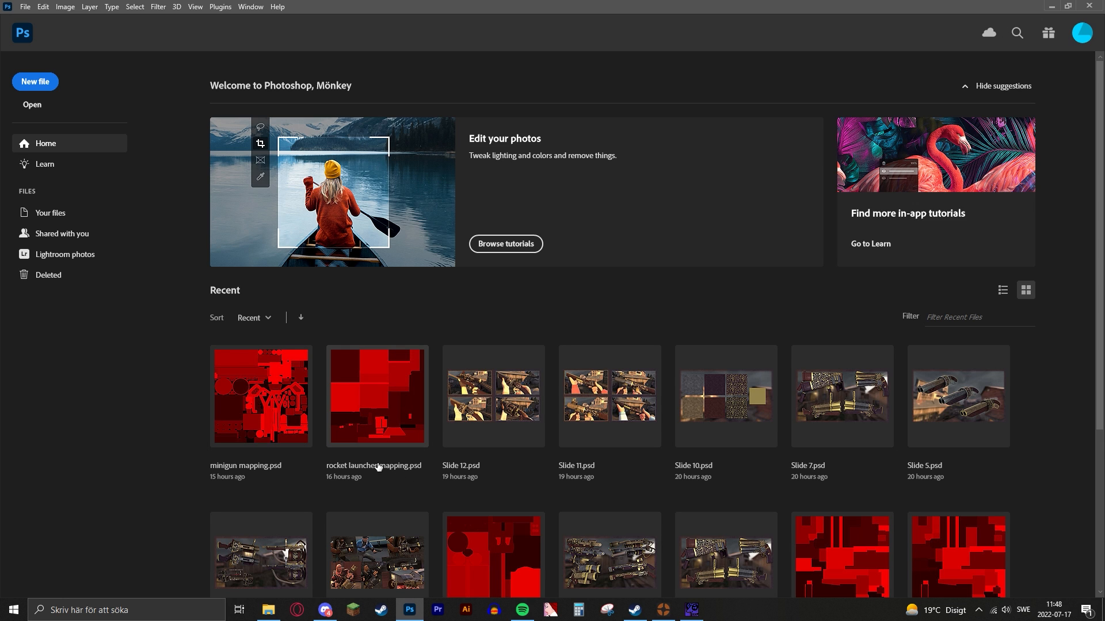
{"action": "left_click", "coordinate": [35, 81]}
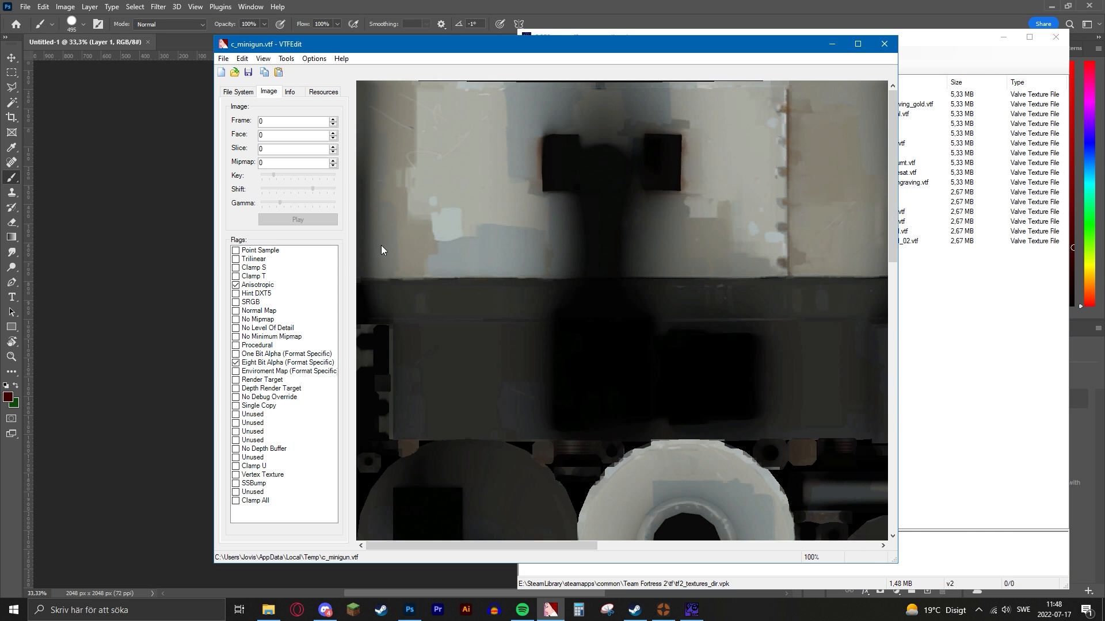
- Copy the minigun texture from VTFEdit's preview and return to the Photoshop document
{"action": "right_click", "coordinate": [564, 199]}
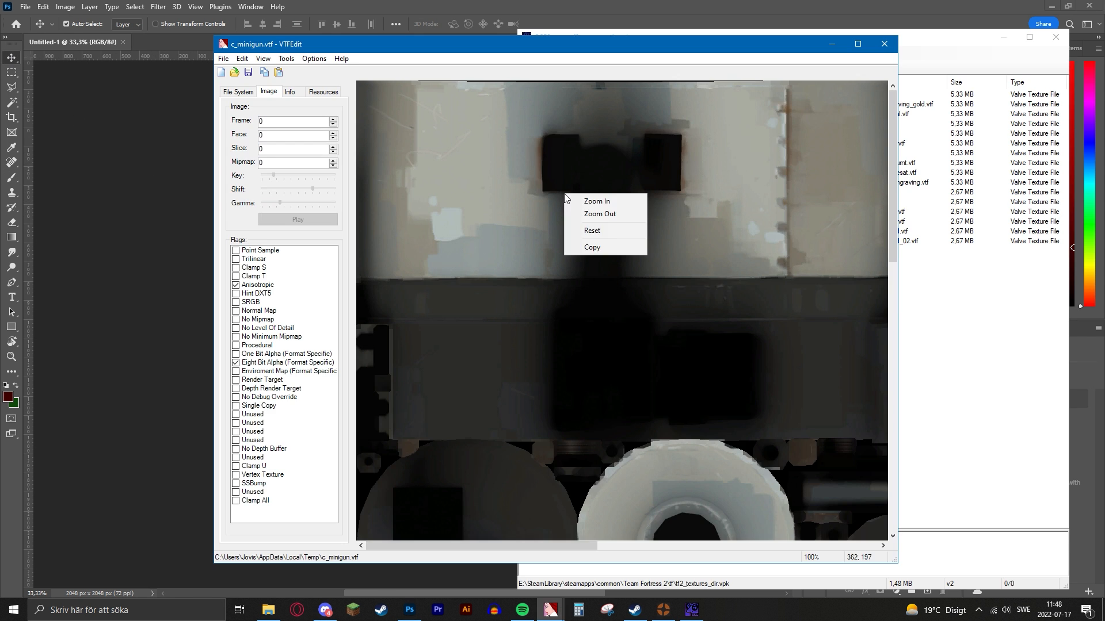
{"action": "mouse_move", "coordinate": [549, 276]}
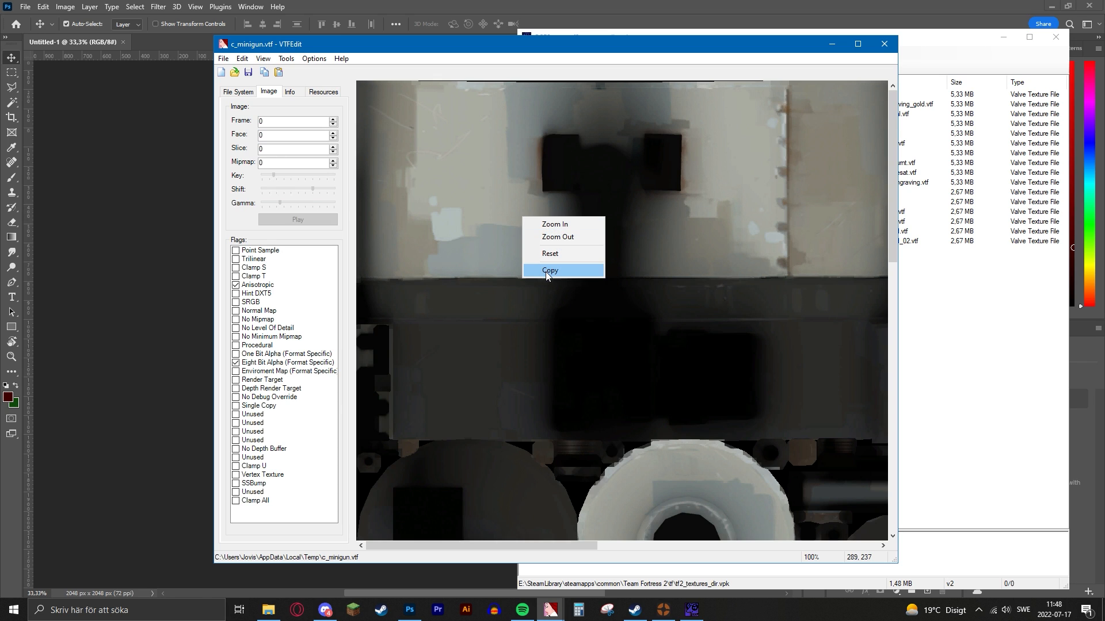
{"action": "left_click", "coordinate": [549, 270]}
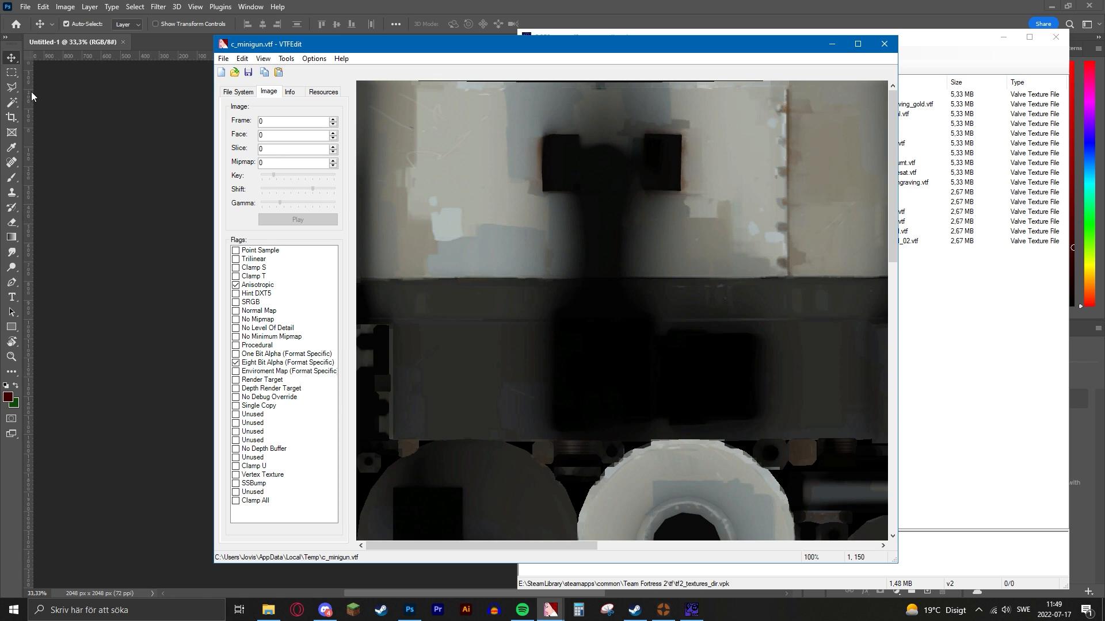
{"action": "left_click", "coordinate": [883, 44]}
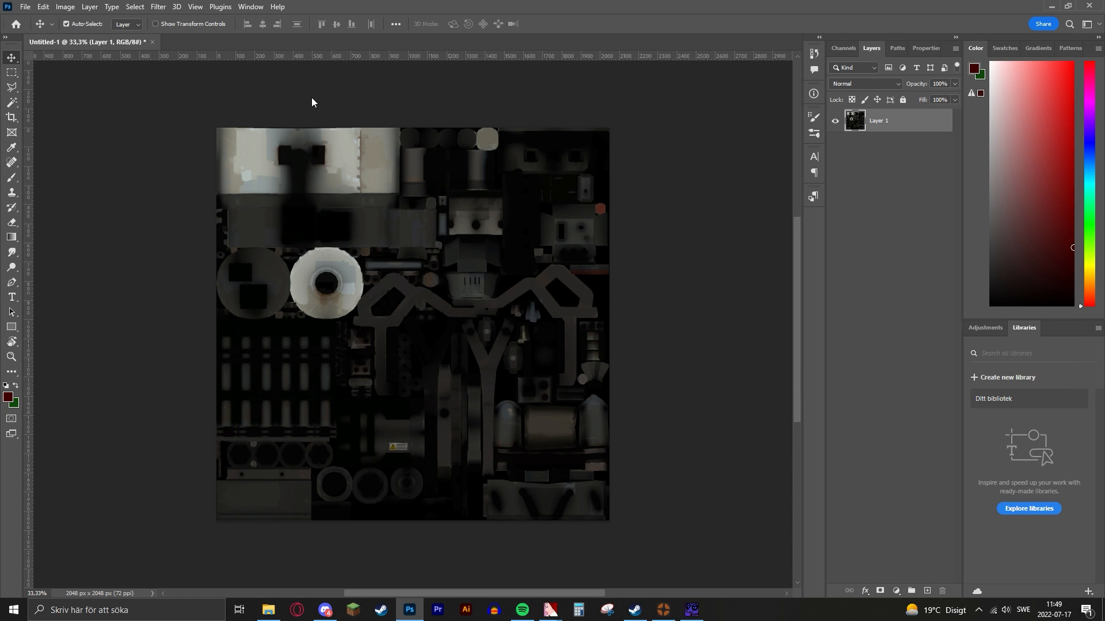
{"action": "mouse_move", "coordinate": [399, 252]}
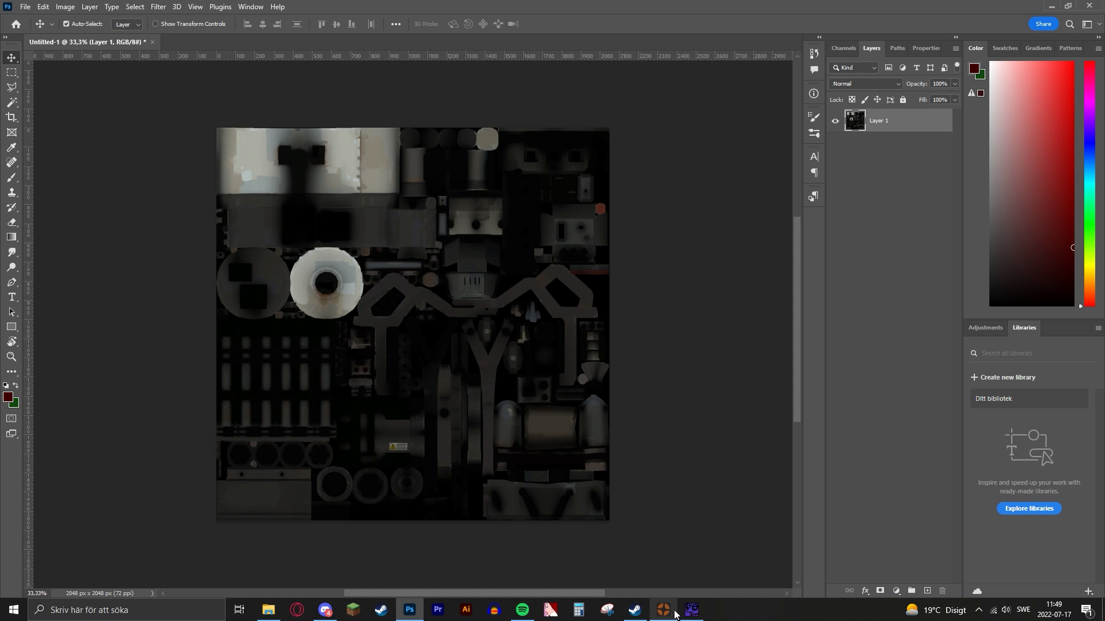
- Open p_minigun_groups03.vtf from GCFScape in VTFEdit and check TF2's war paint preview
{"action": "left_click", "coordinate": [664, 610]}
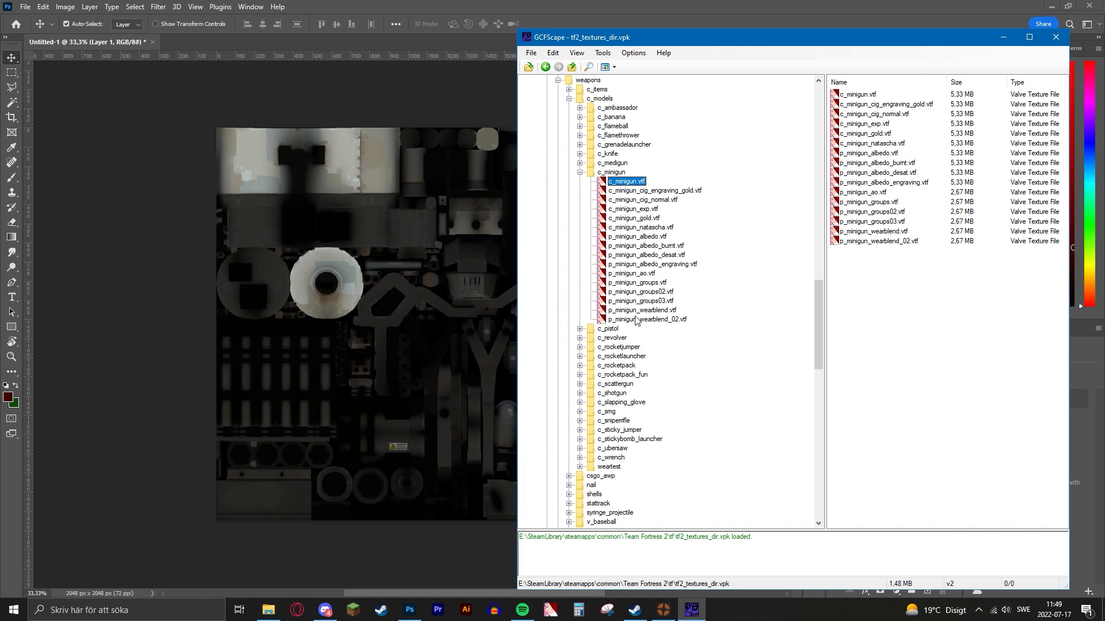
{"action": "left_click", "coordinate": [641, 292]}
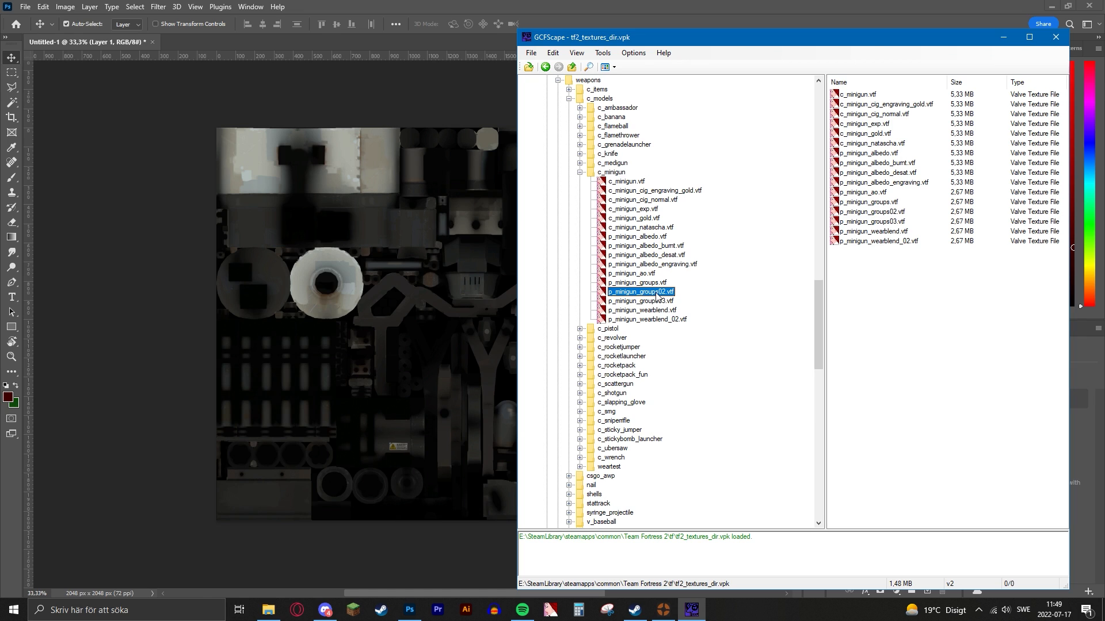
{"action": "double_click", "coordinate": [639, 292]}
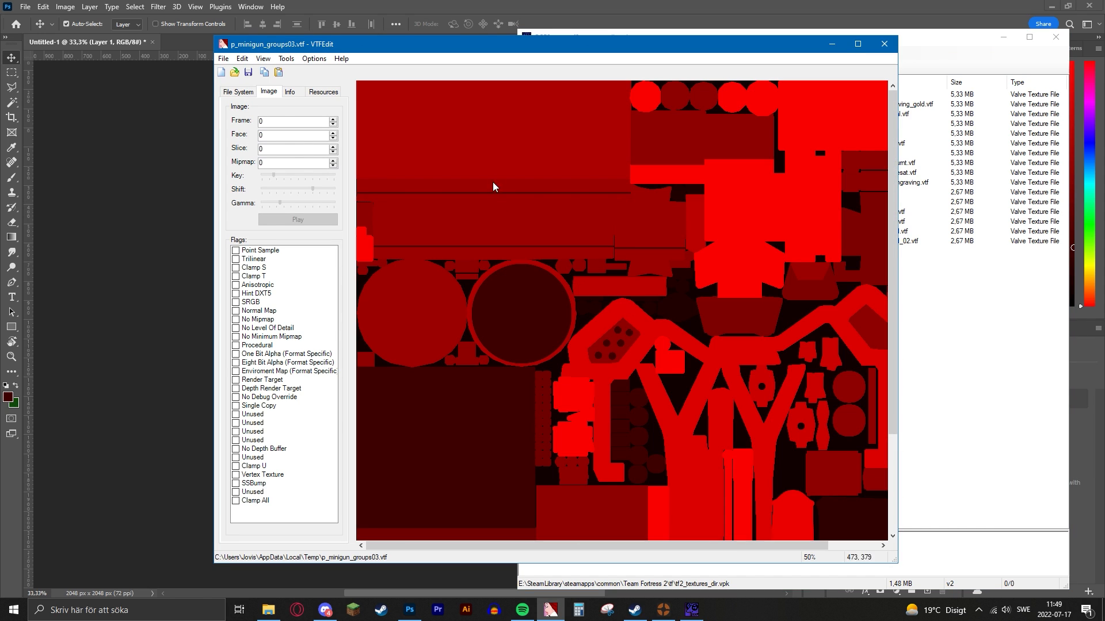
{"action": "mouse_move", "coordinate": [483, 252]}
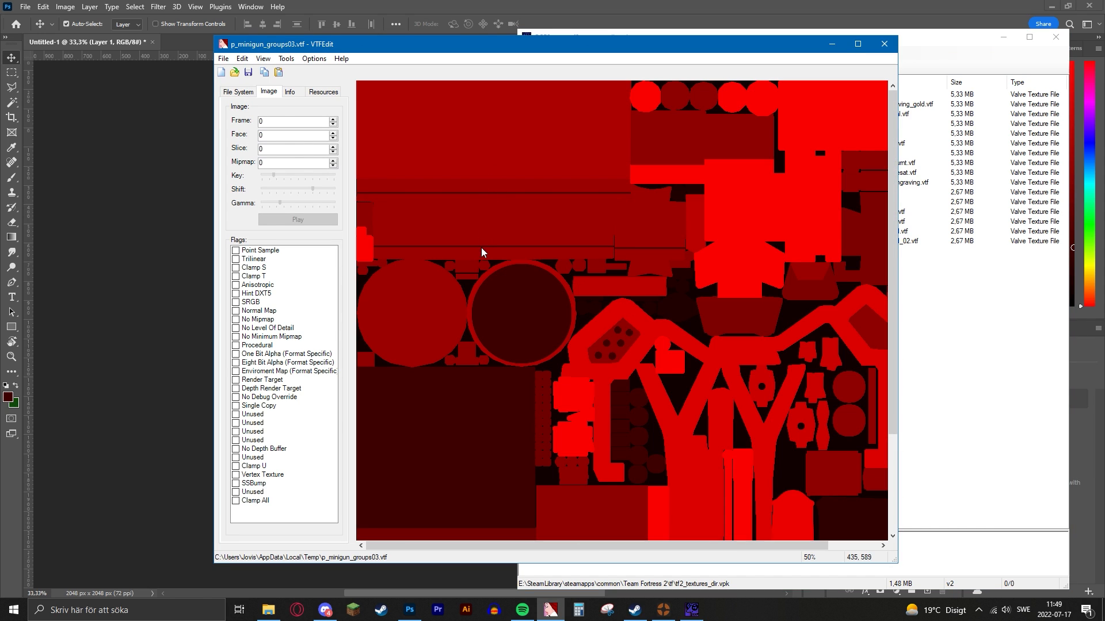
{"action": "mouse_move", "coordinate": [490, 201]}
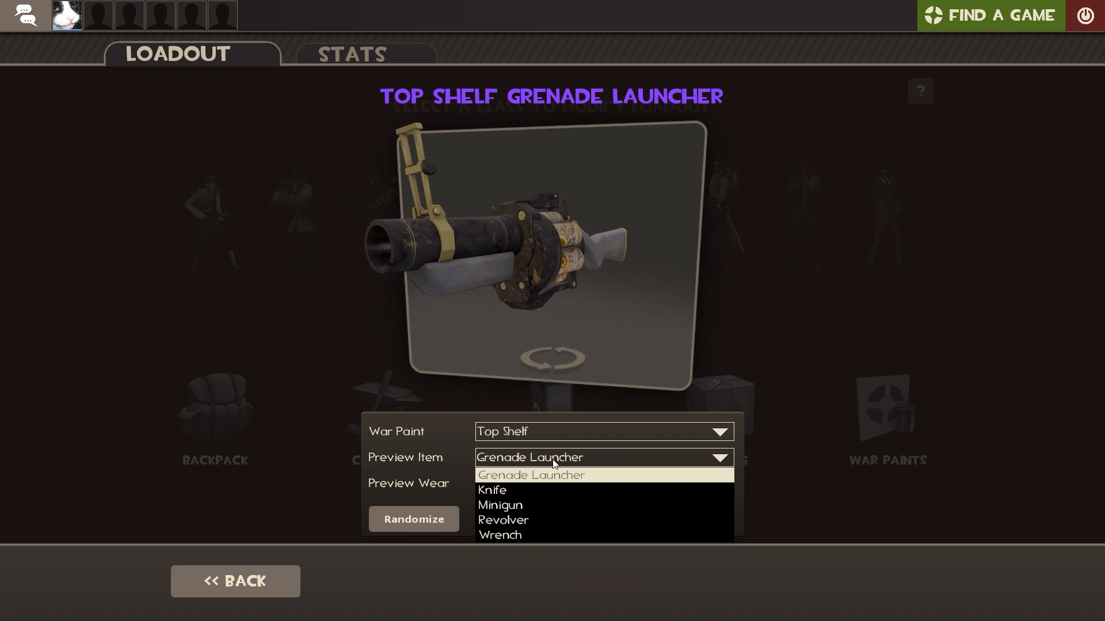
{"action": "left_click", "coordinate": [499, 505]}
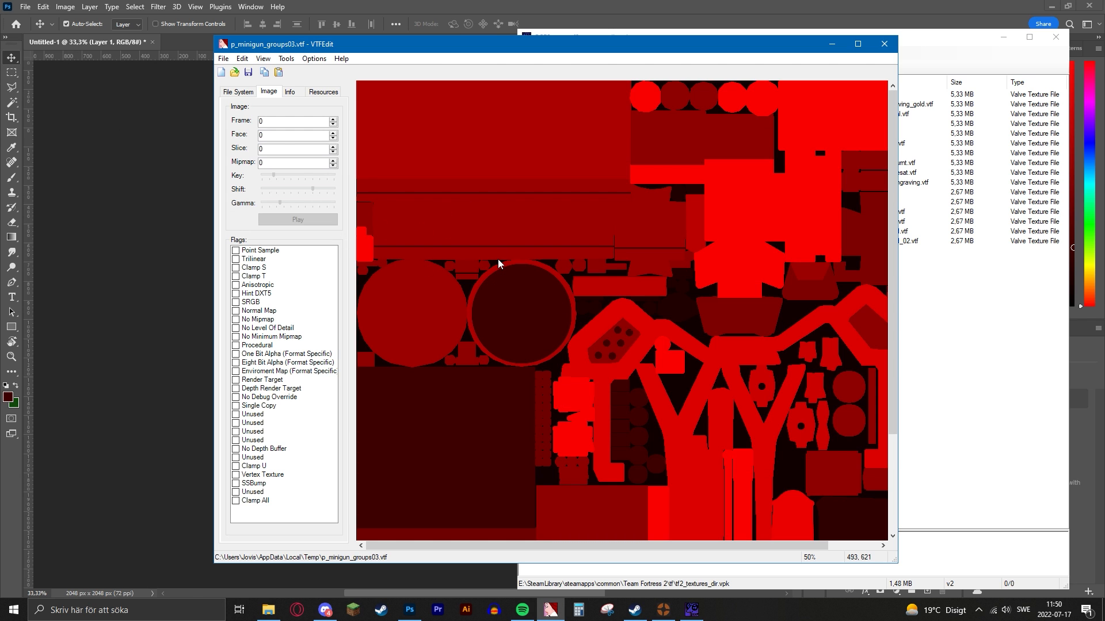
{"action": "mouse_move", "coordinate": [812, 94]}
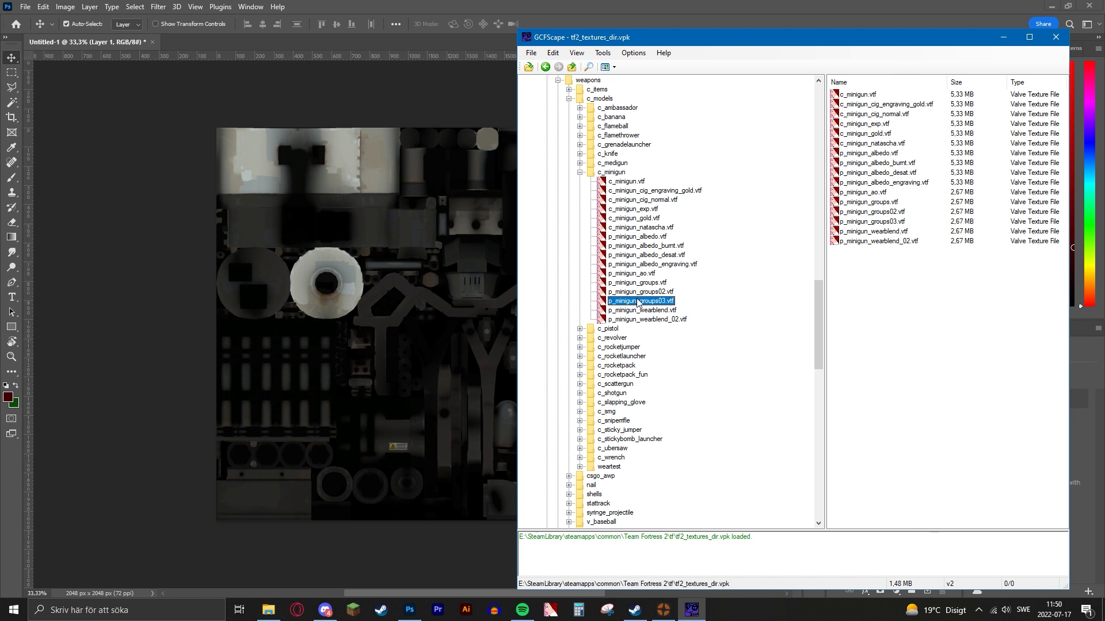
{"action": "mouse_move", "coordinate": [646, 314]}
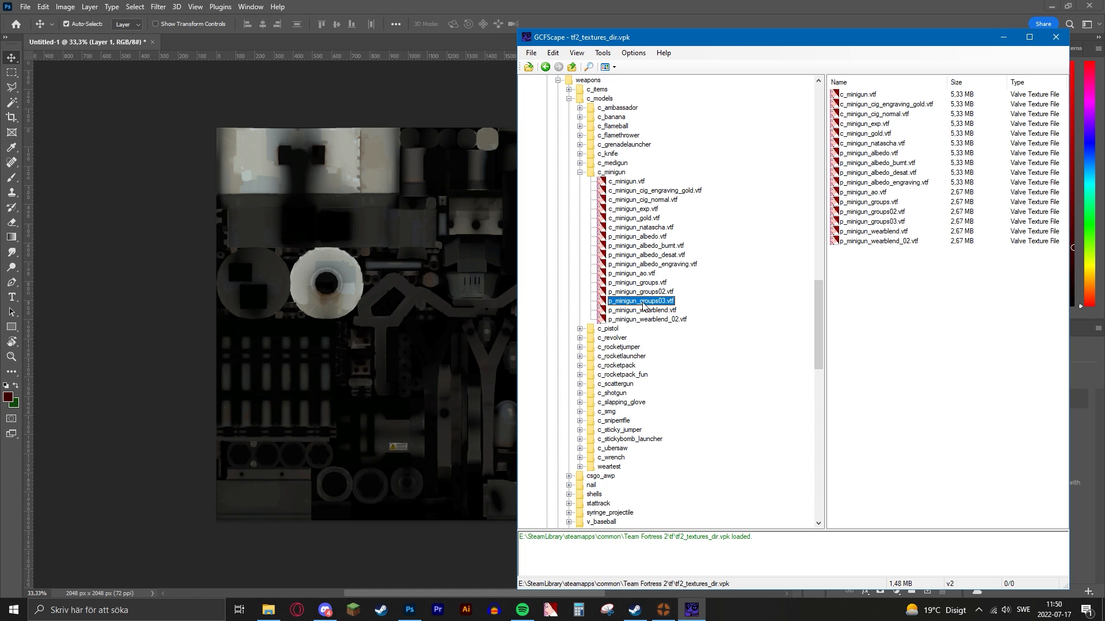
- Open p_minigun_groups02.vtf from the c_minigun folder in VTFEdit
{"action": "left_click", "coordinate": [641, 292]}
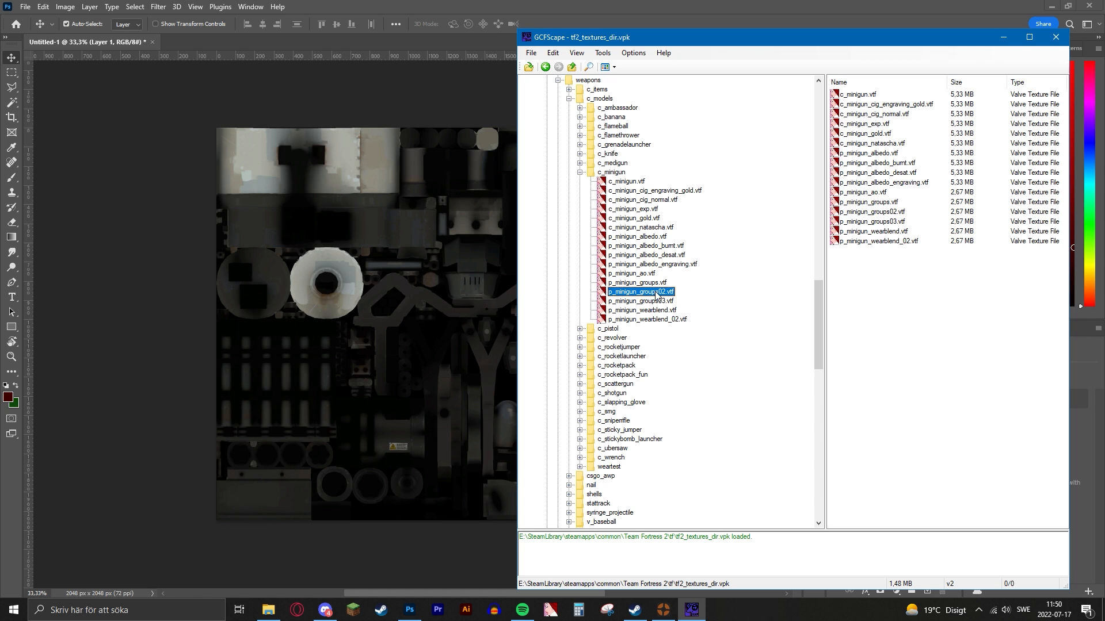
{"action": "double_click", "coordinate": [642, 292]}
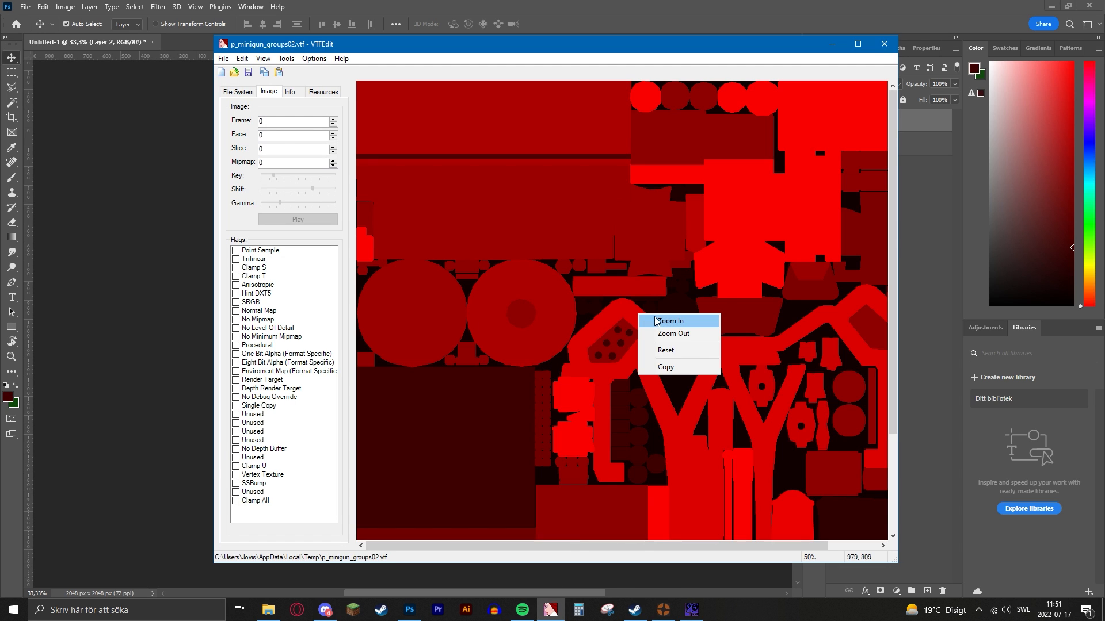
- Zoom the p_minigun_groups02 preview in VTFEdit to full size
{"action": "left_click", "coordinate": [671, 321]}
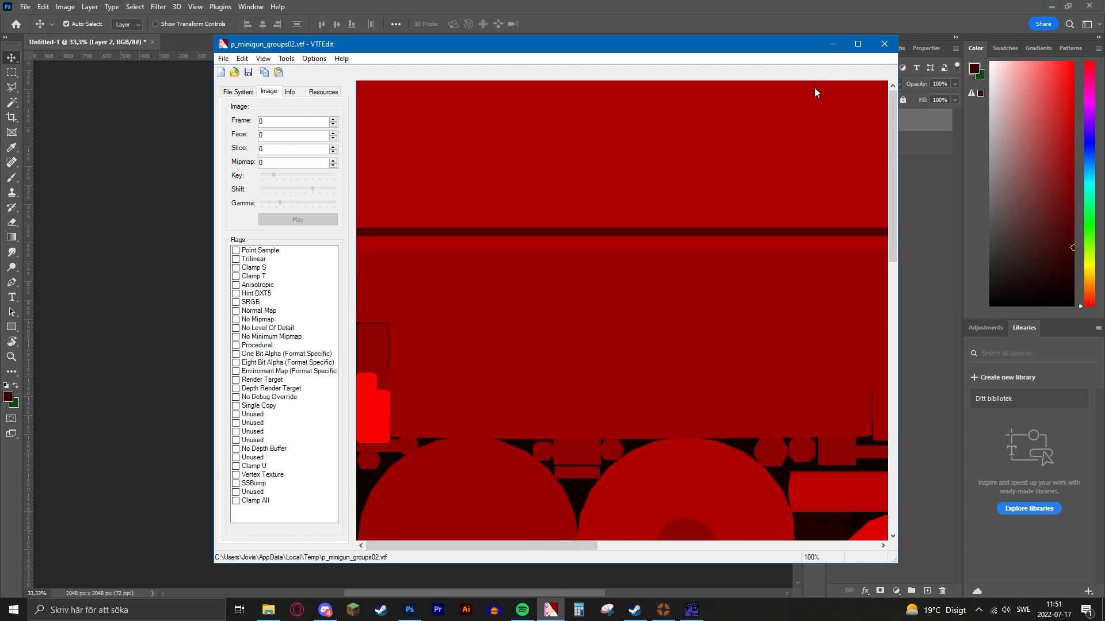
{"action": "mouse_move", "coordinate": [485, 201]}
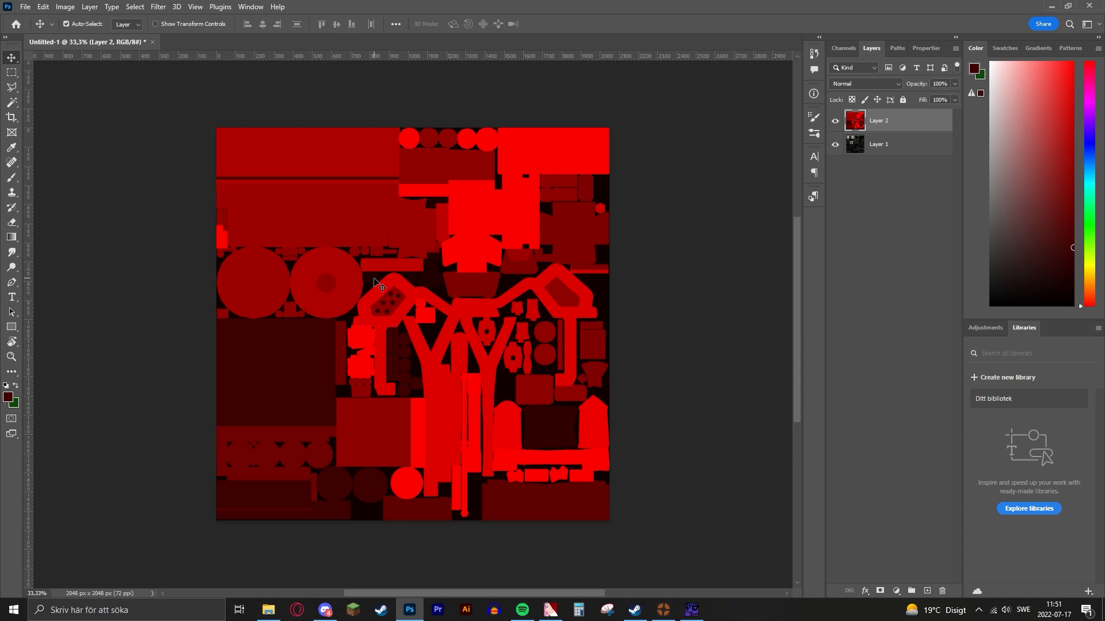
{"action": "mouse_move", "coordinate": [352, 191]}
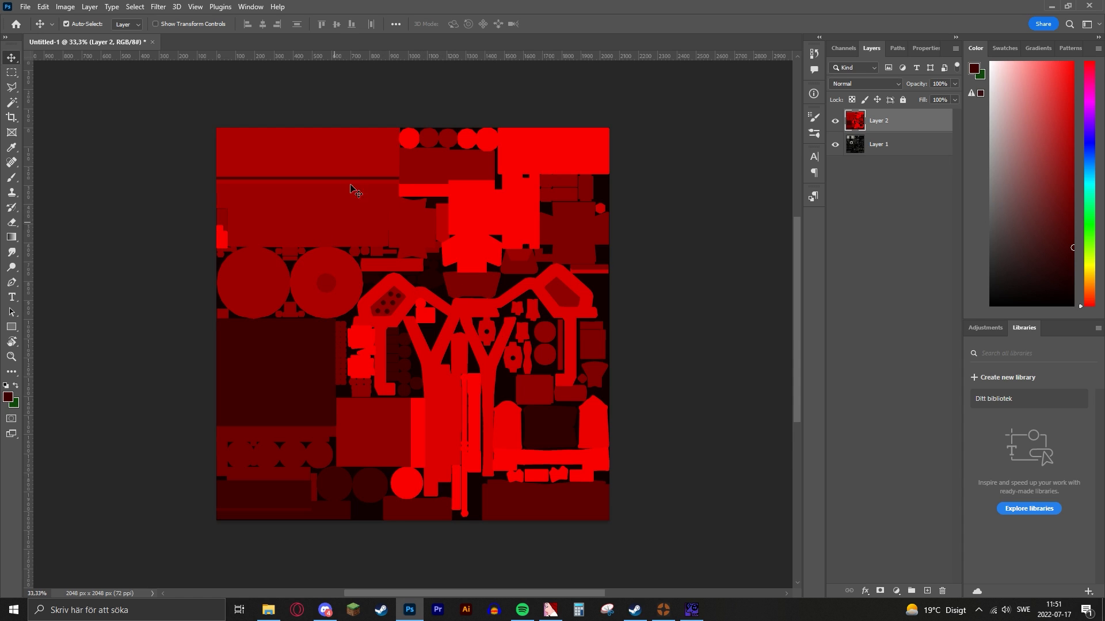
{"action": "mouse_move", "coordinate": [429, 311]}
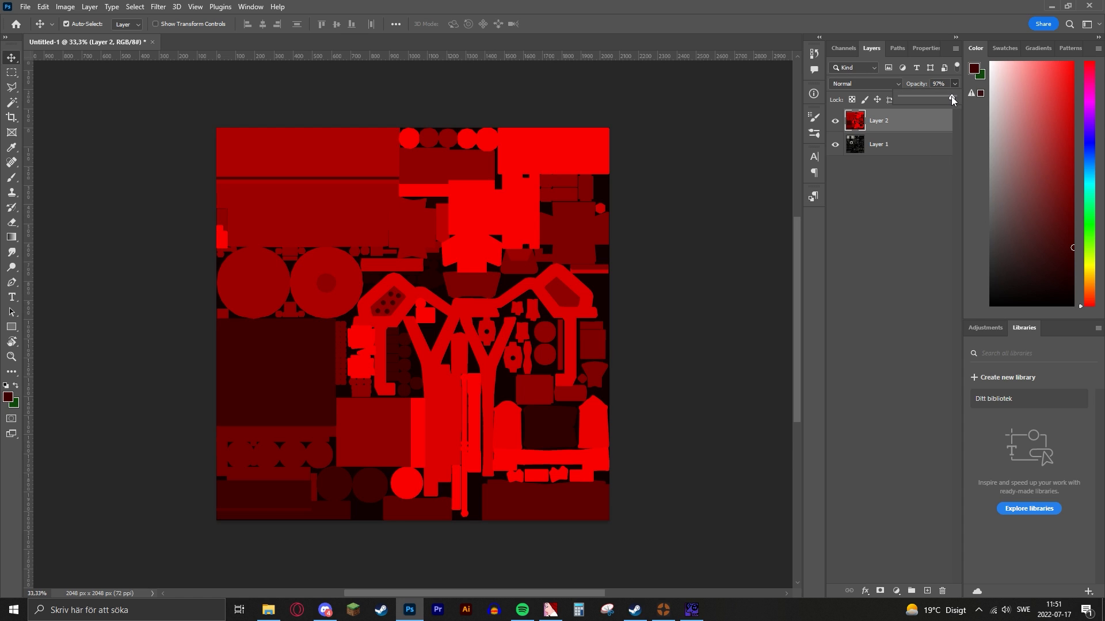
- Adjust Layer 2's opacity back and forth, settling around 36%
{"action": "left_click_drag", "start_coordinate": [951, 99], "coordinate": [933, 100]}
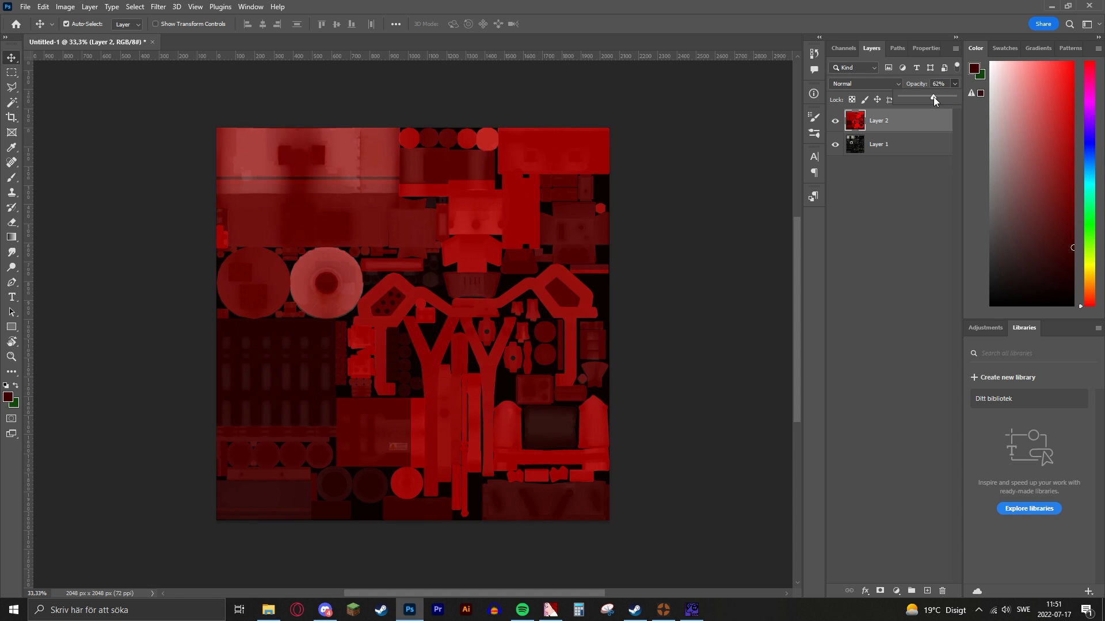
{"action": "left_click_drag", "start_coordinate": [934, 97], "coordinate": [904, 97]}
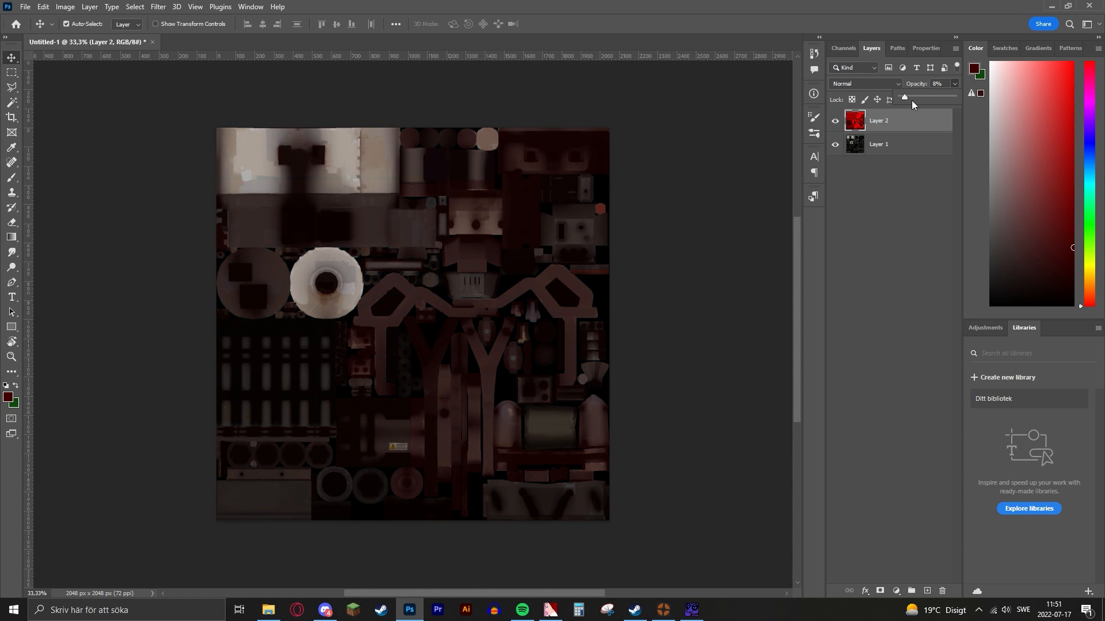
{"action": "left_click_drag", "start_coordinate": [904, 98], "coordinate": [944, 97]}
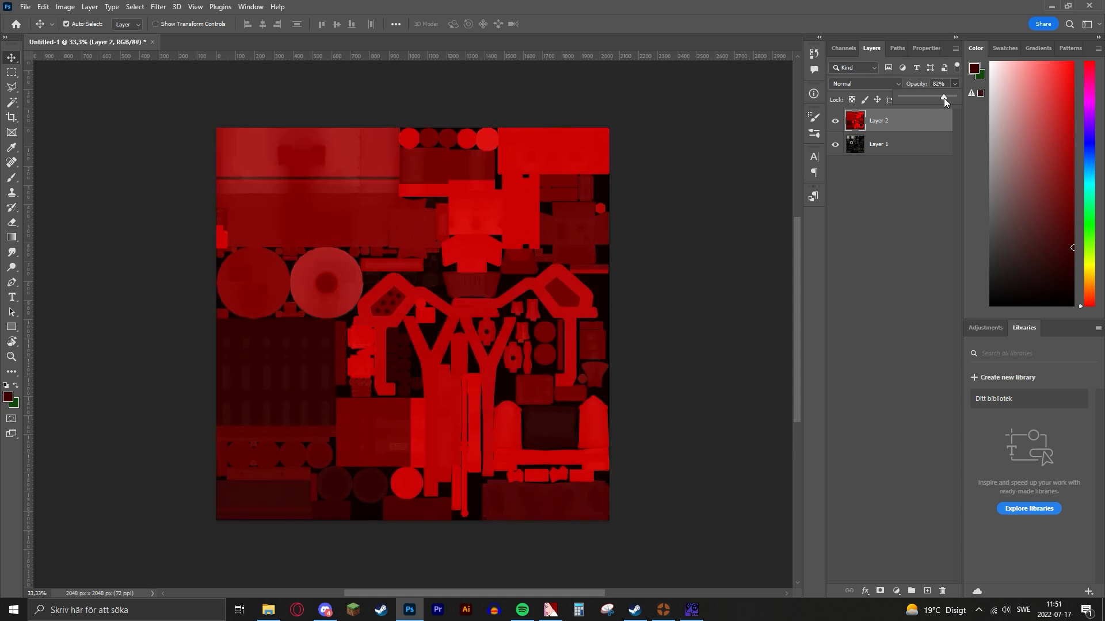
{"action": "left_click_drag", "start_coordinate": [945, 97], "coordinate": [918, 97]}
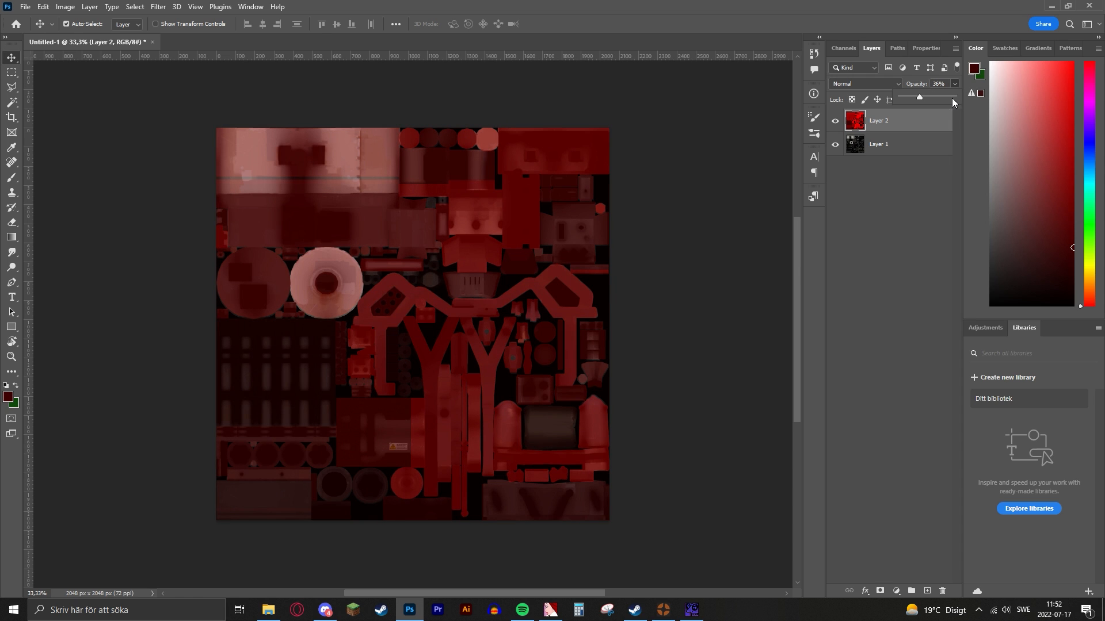
{"action": "left_click_drag", "start_coordinate": [918, 97], "coordinate": [900, 97]}
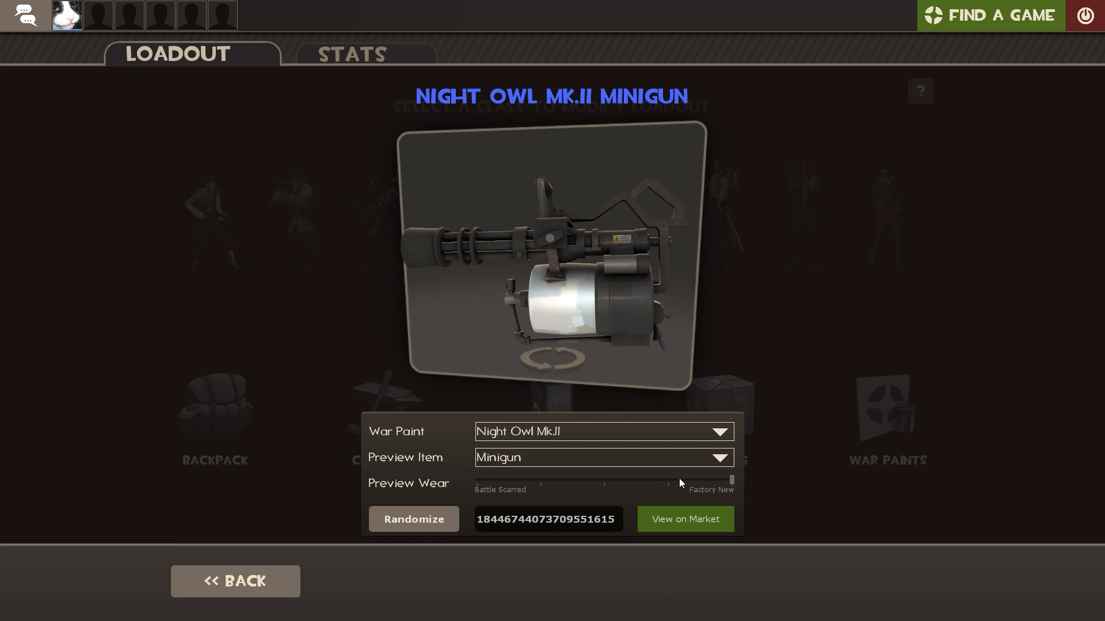
- Drag across the Night Owl Mk.II Minigun war paint preview in TF2
{"action": "left_click_drag", "start_coordinate": [729, 484], "coordinate": [668, 484]}
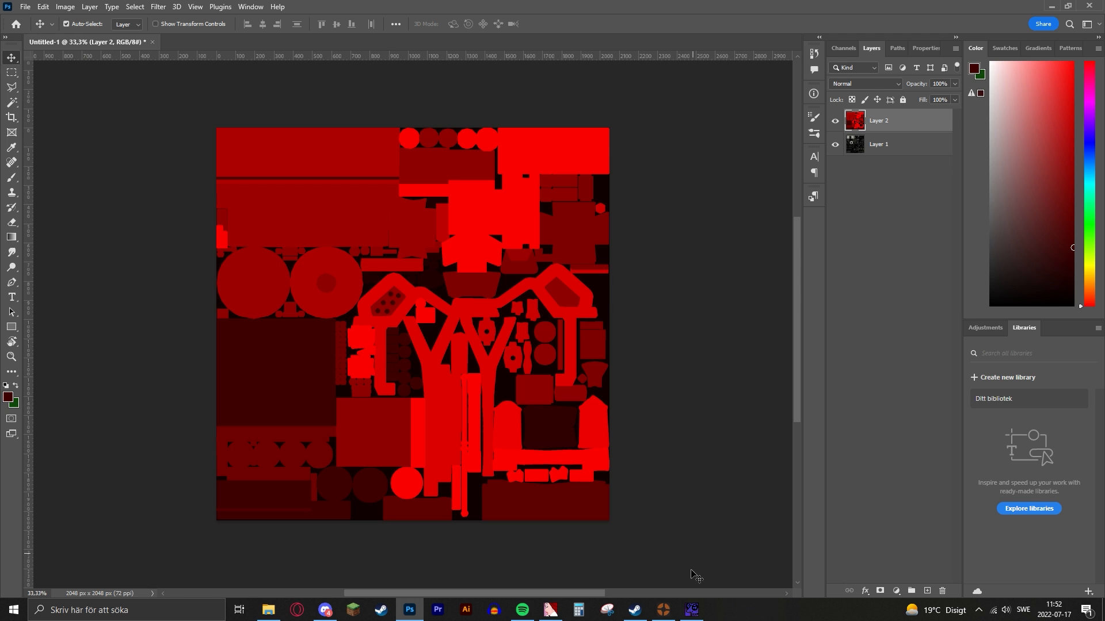
{"action": "mouse_move", "coordinate": [369, 342]}
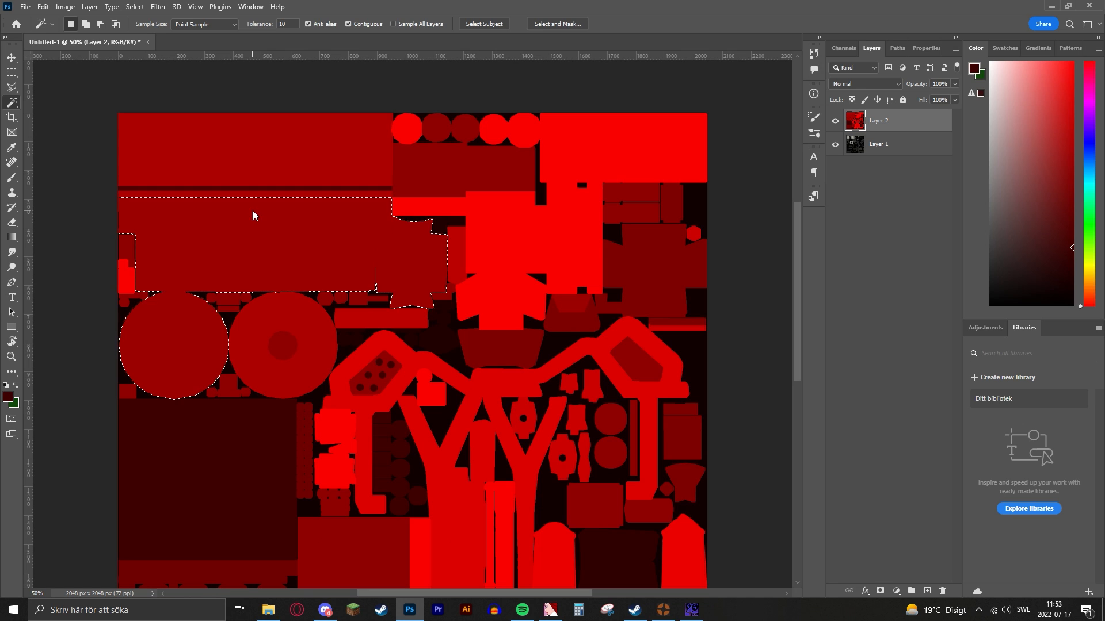
- Deselect, then Magic Wand the top-left rectangle of Layer 2's red group map
{"action": "key", "text": "Ctrl+D"}
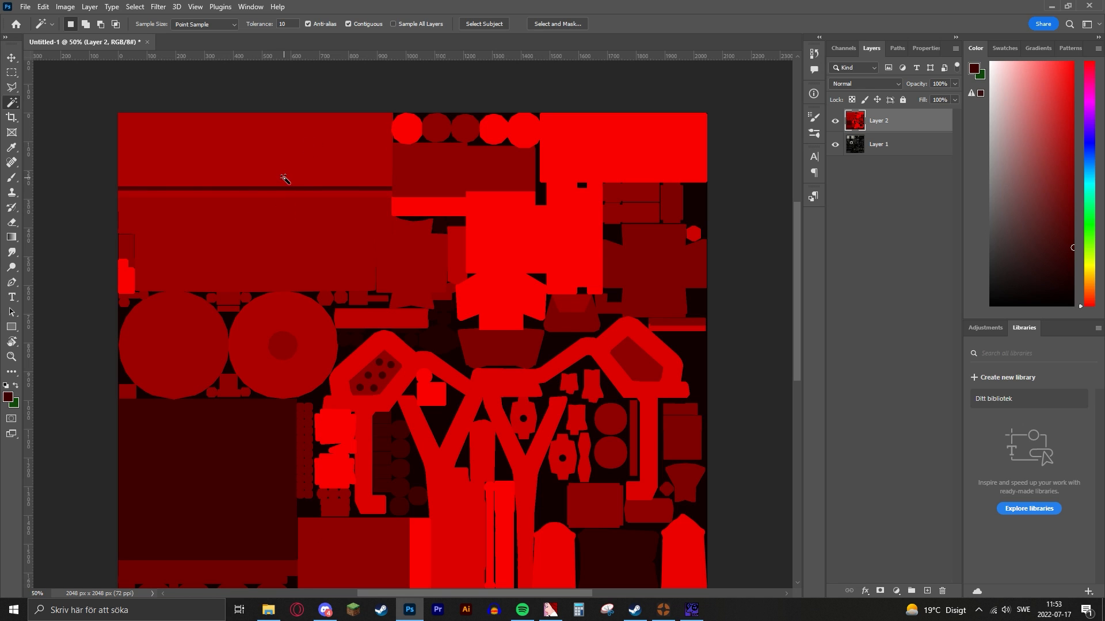
{"action": "left_click", "coordinate": [284, 177]}
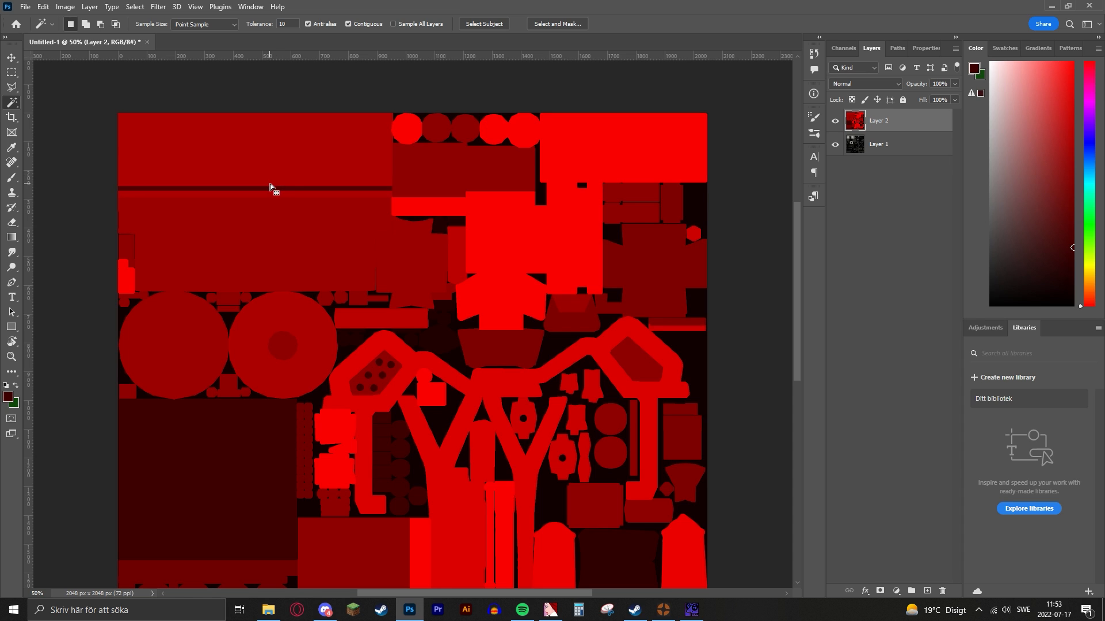
{"action": "left_click", "coordinate": [271, 187]}
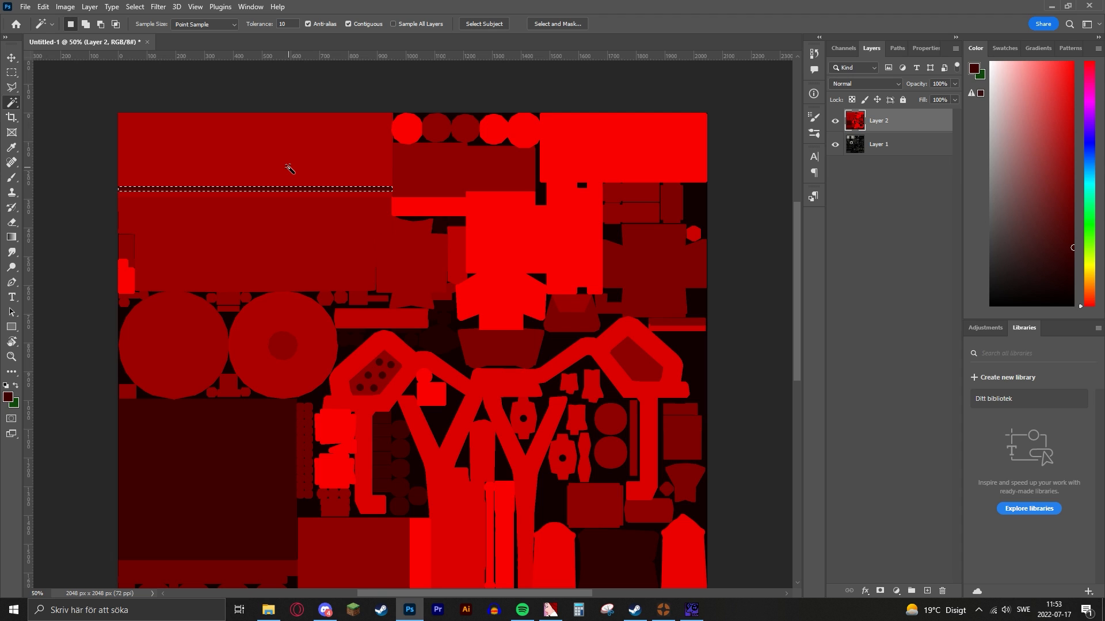
{"action": "mouse_move", "coordinate": [426, 248]}
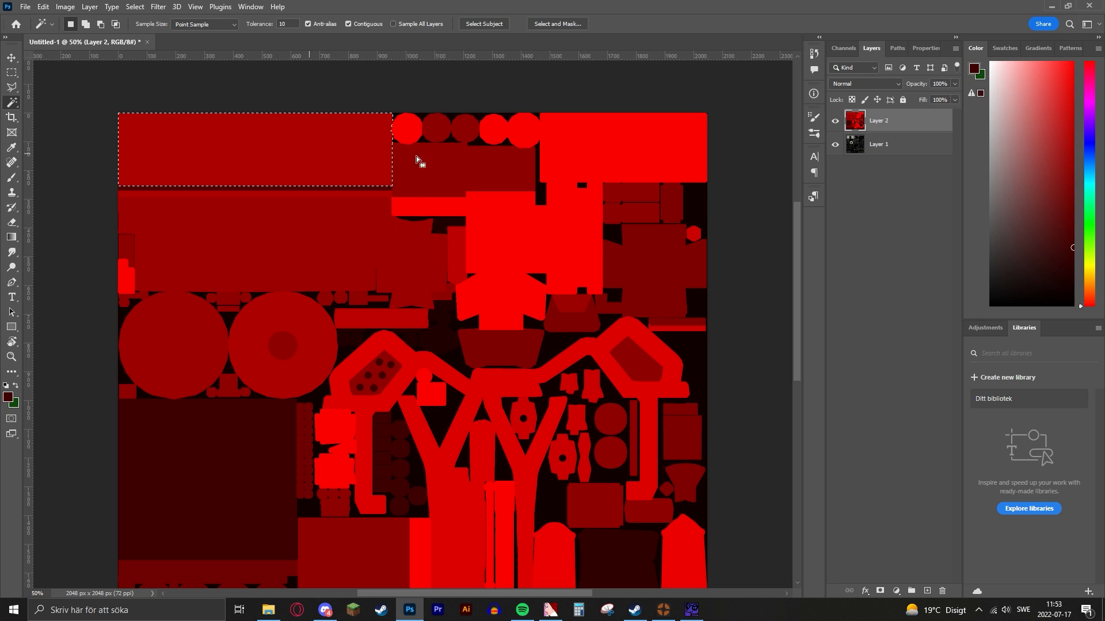
{"action": "mouse_move", "coordinate": [410, 160]}
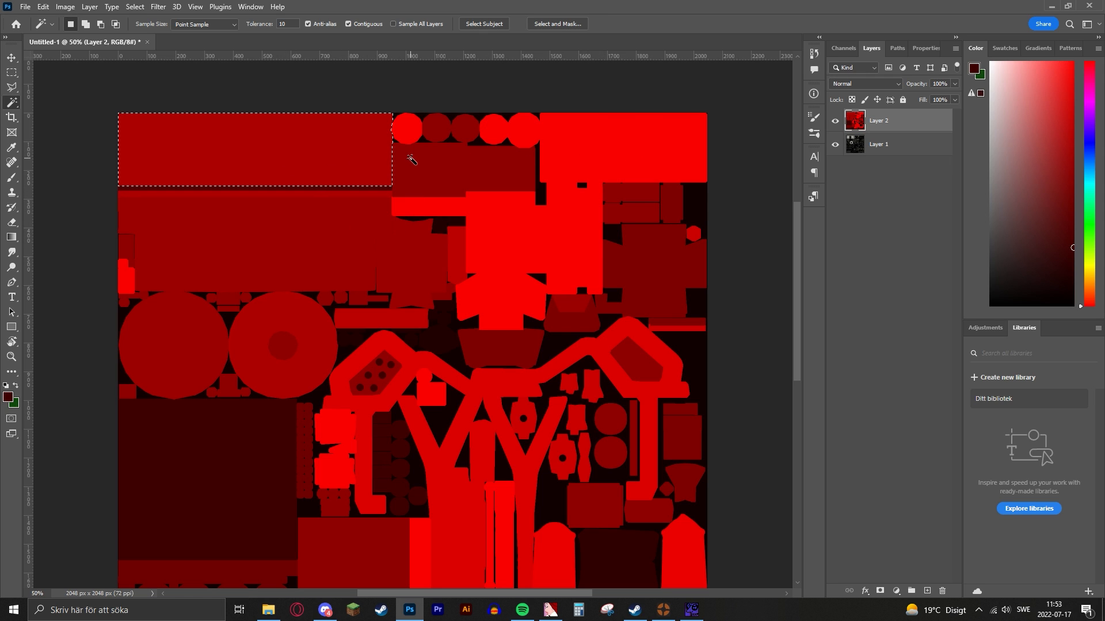
{"action": "left_click", "coordinate": [383, 610]}
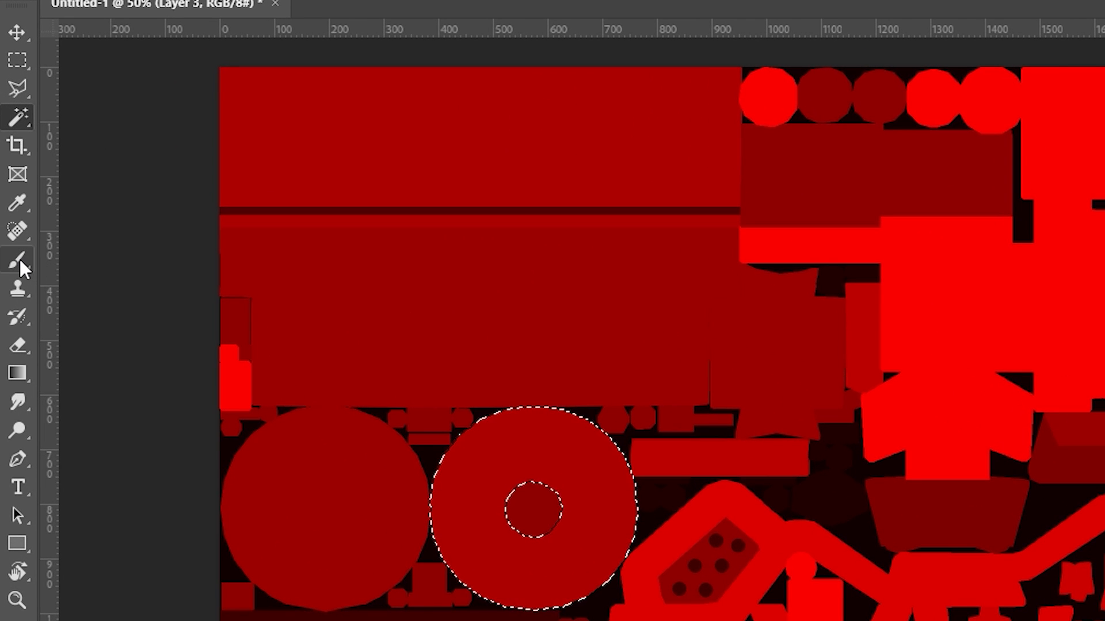
{"action": "mouse_move", "coordinate": [14, 203]}
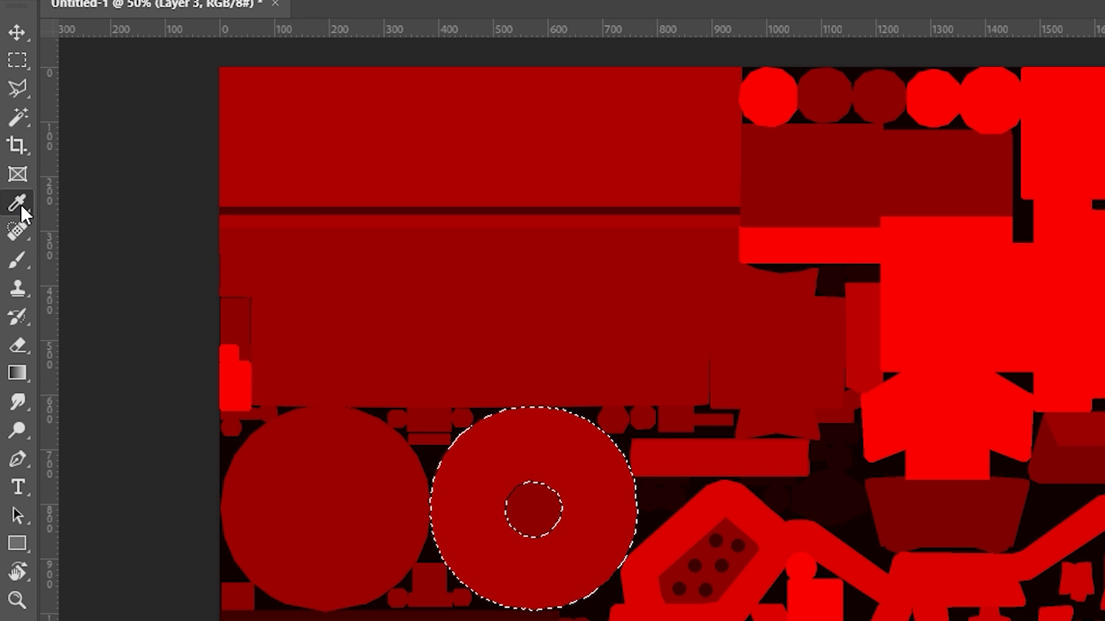
{"action": "mouse_move", "coordinate": [422, 460]}
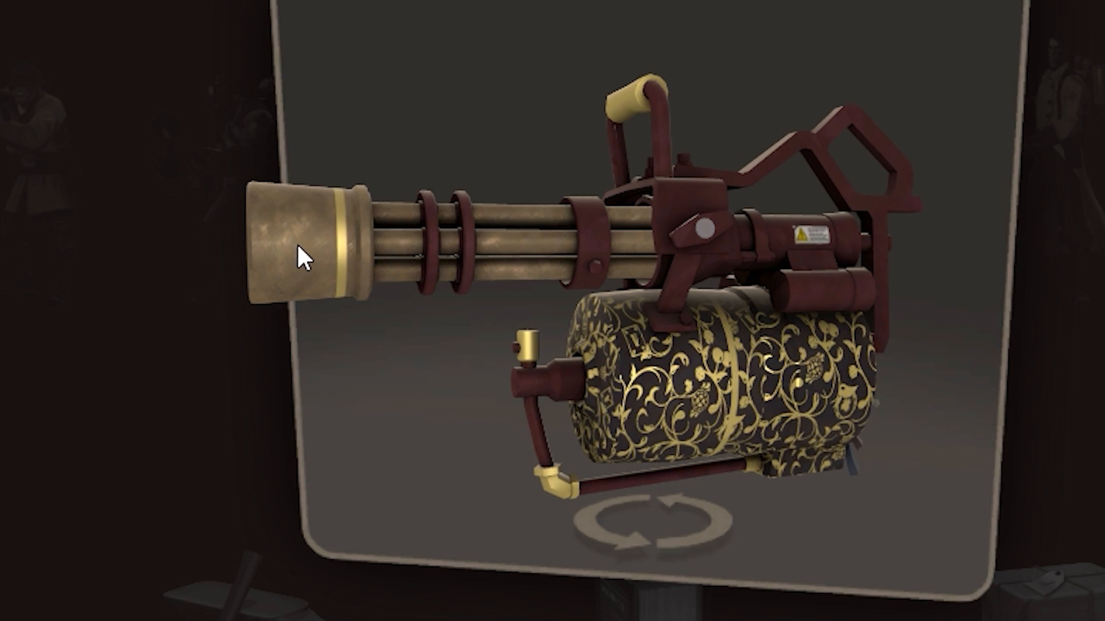
{"action": "mouse_move", "coordinate": [345, 257]}
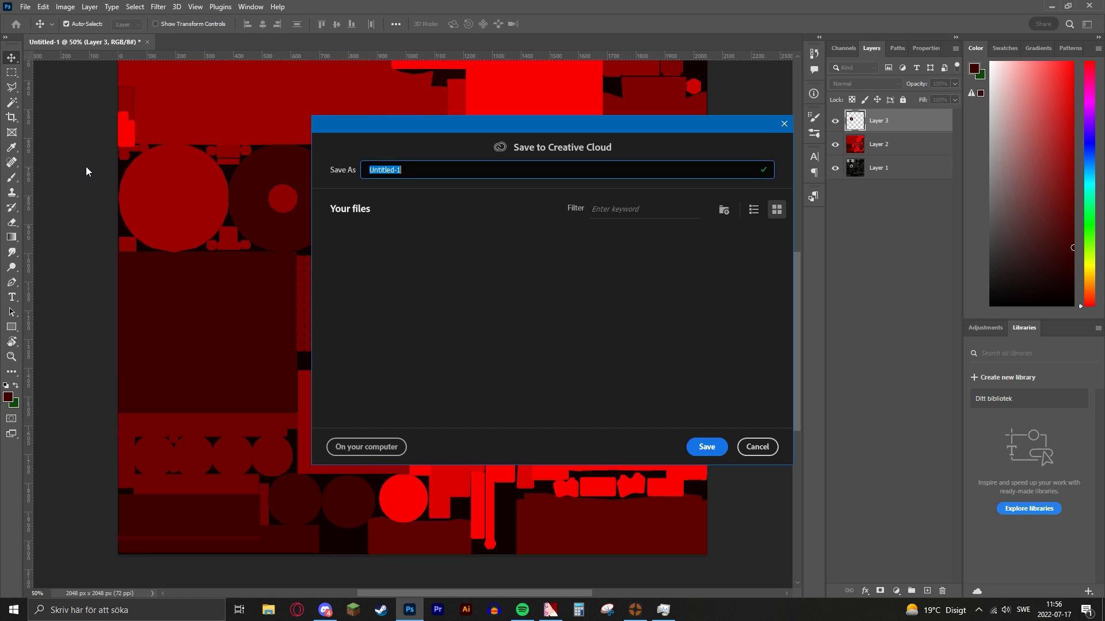
- Save locally as minigun mapping.psd, accepting Format Options, plus a Targa copy on the desktop
{"action": "left_click", "coordinate": [366, 447]}
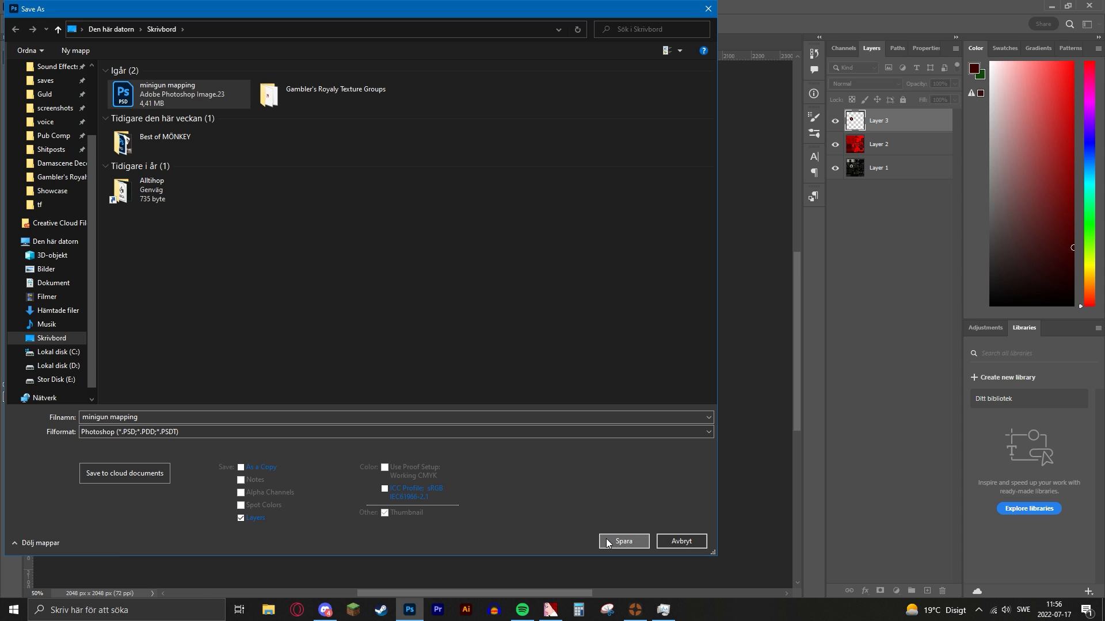
{"action": "left_click", "coordinate": [623, 541]}
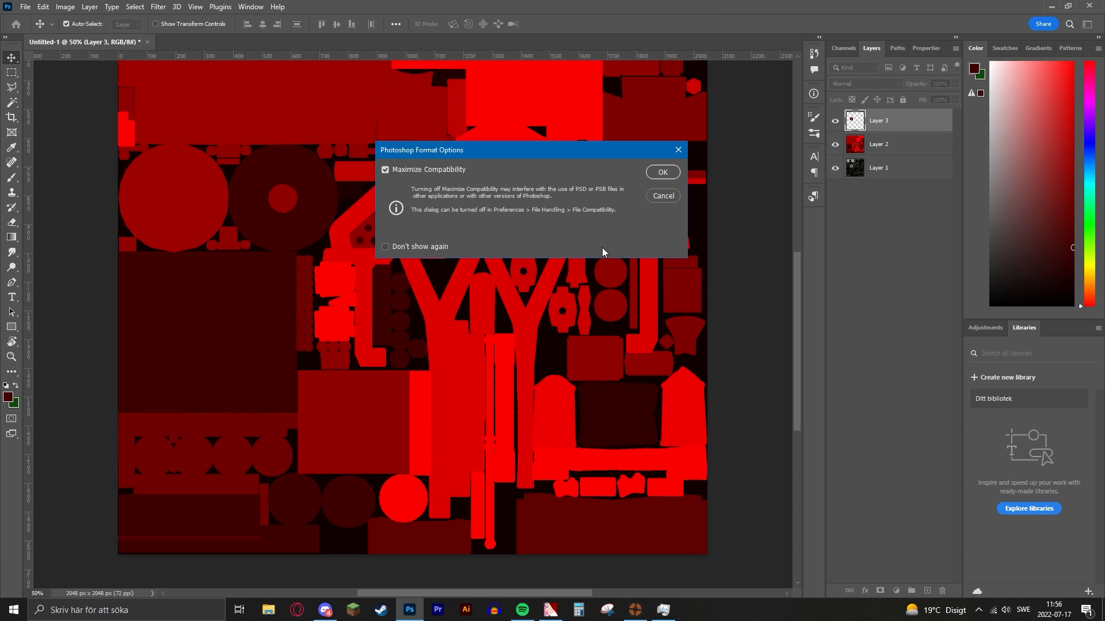
{"action": "left_click", "coordinate": [663, 172]}
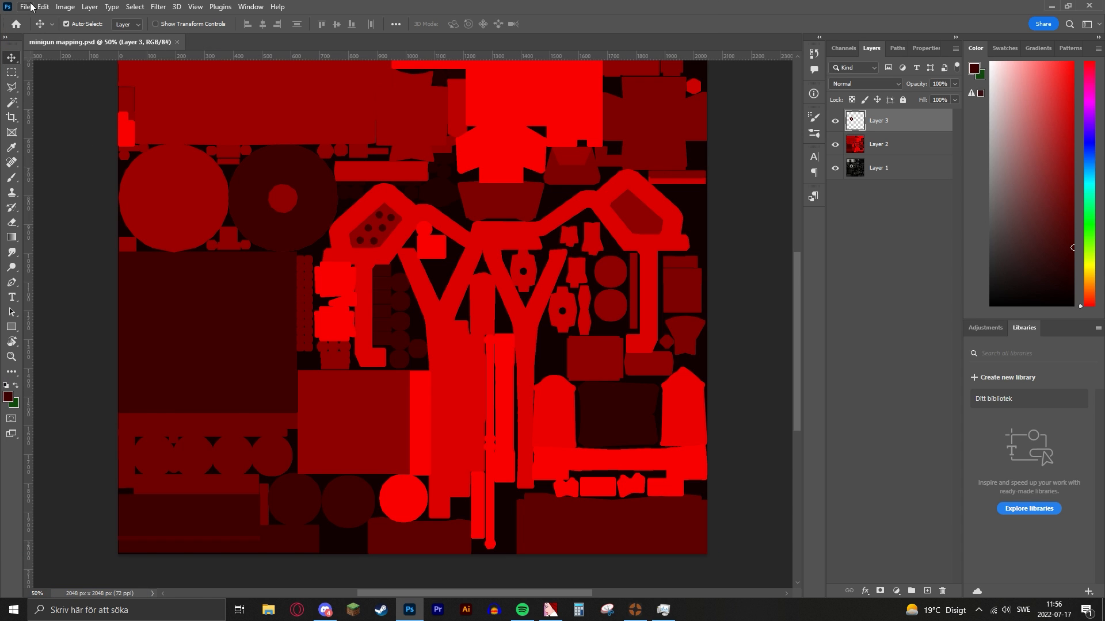
{"action": "left_click", "coordinate": [28, 10]}
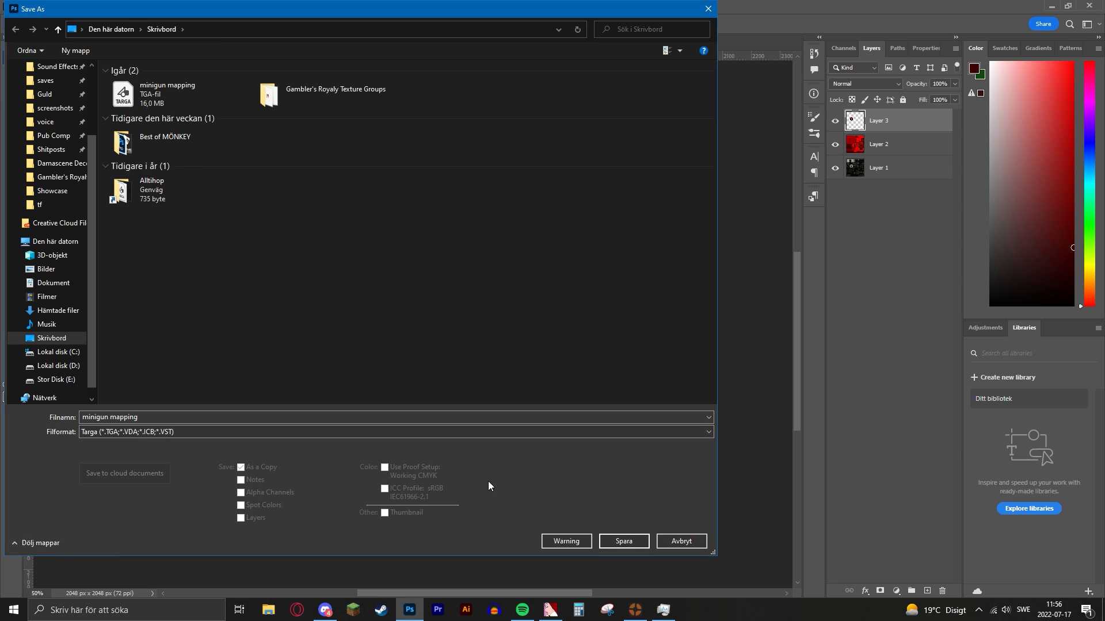
{"action": "left_click", "coordinate": [623, 541]}
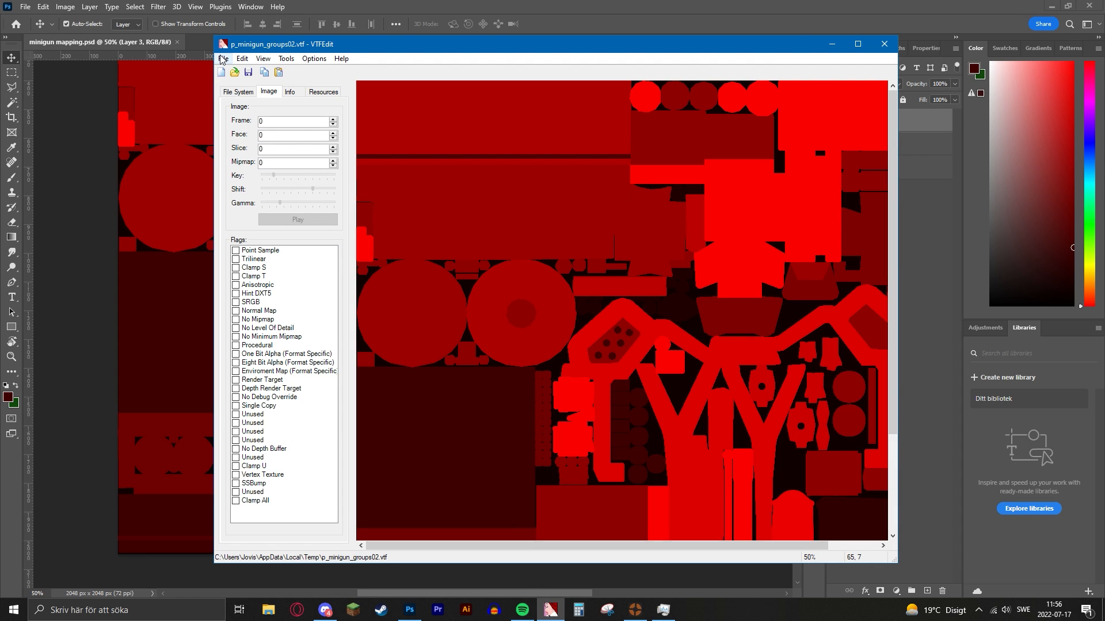
- Close the old texture and save the imported Targa texture as p_minigun_groups02.vtf on the desktop
{"action": "left_click", "coordinate": [223, 59]}
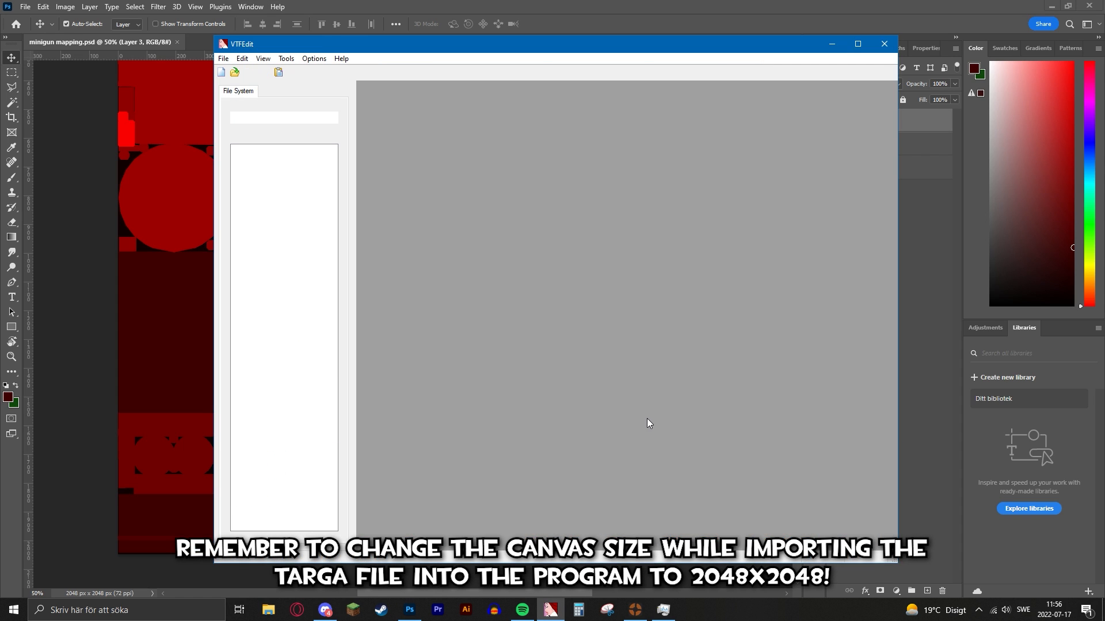
{"action": "mouse_move", "coordinate": [639, 413]}
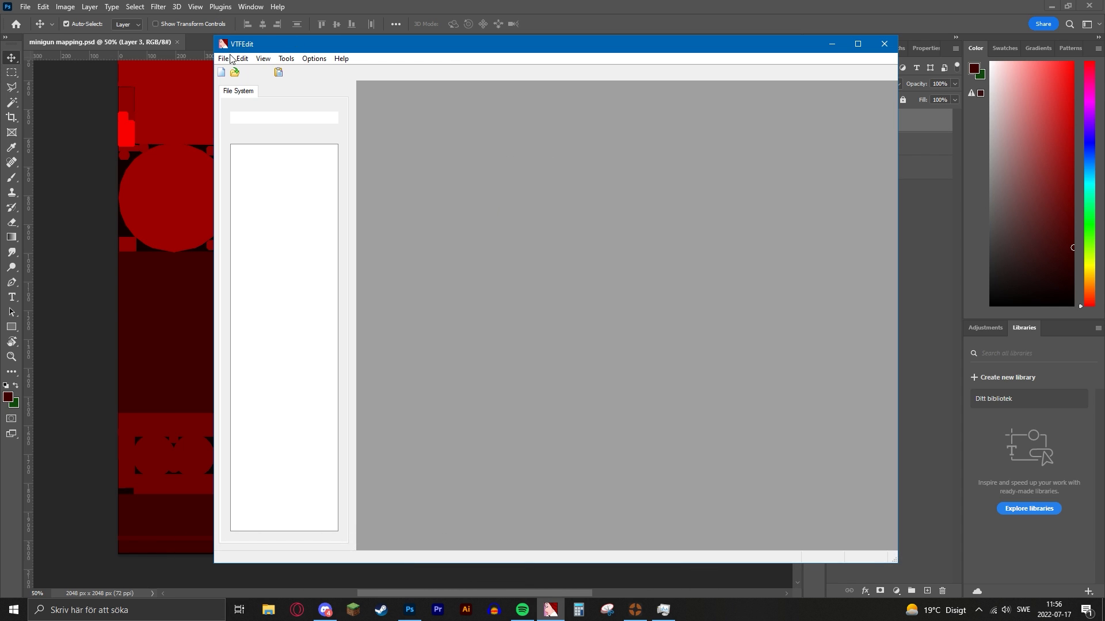
{"action": "left_click", "coordinate": [224, 58]}
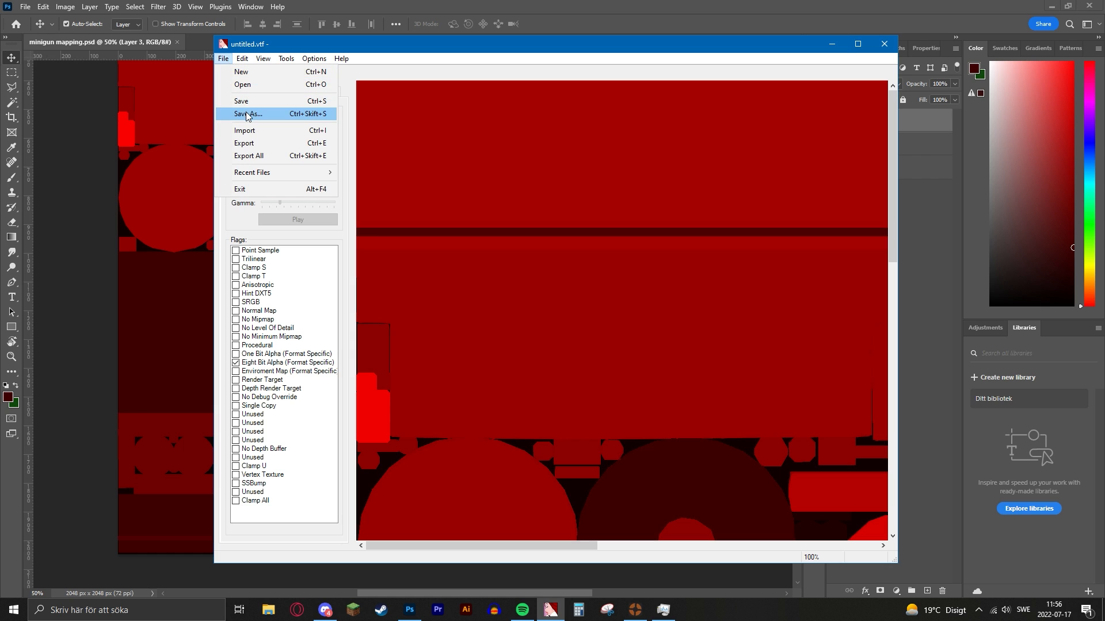
{"action": "left_click", "coordinate": [247, 114]}
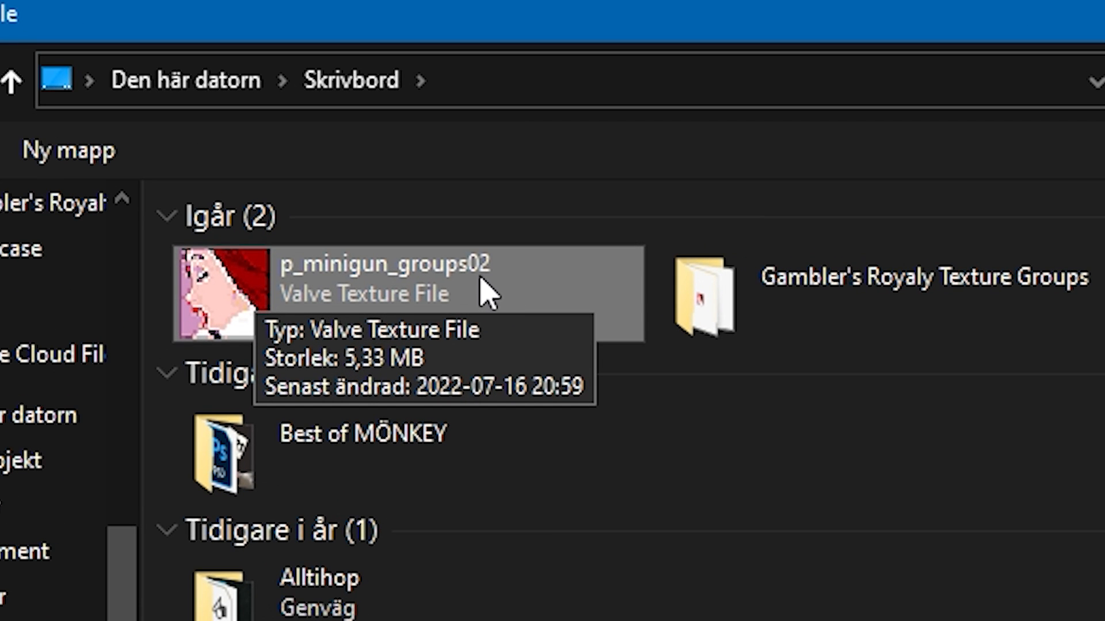
{"action": "mouse_move", "coordinate": [392, 297]}
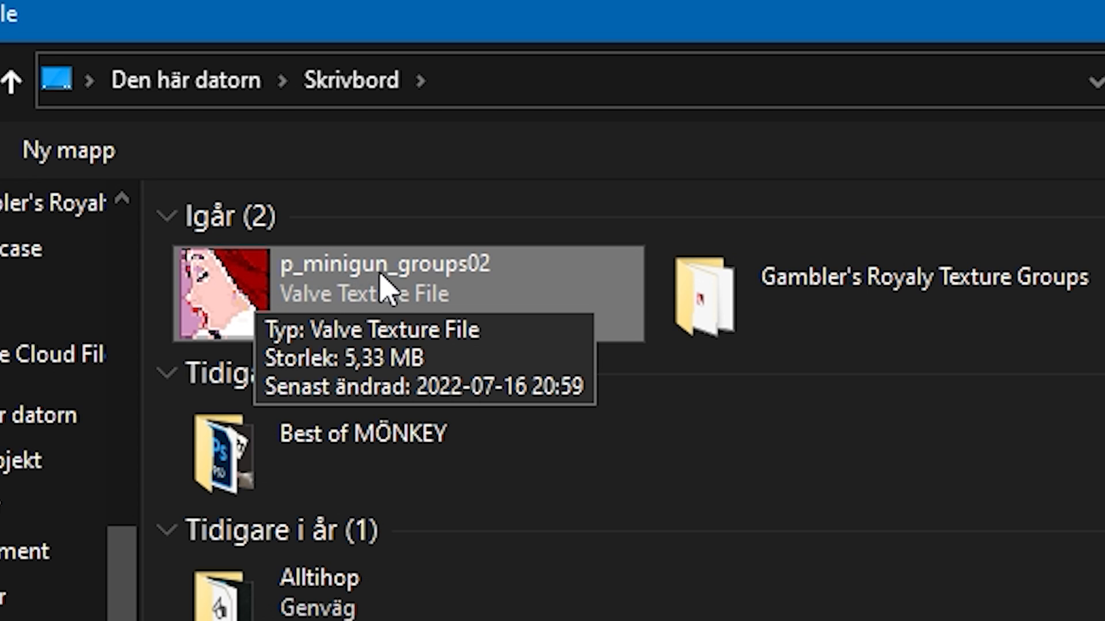
{"action": "mouse_move", "coordinate": [483, 300]}
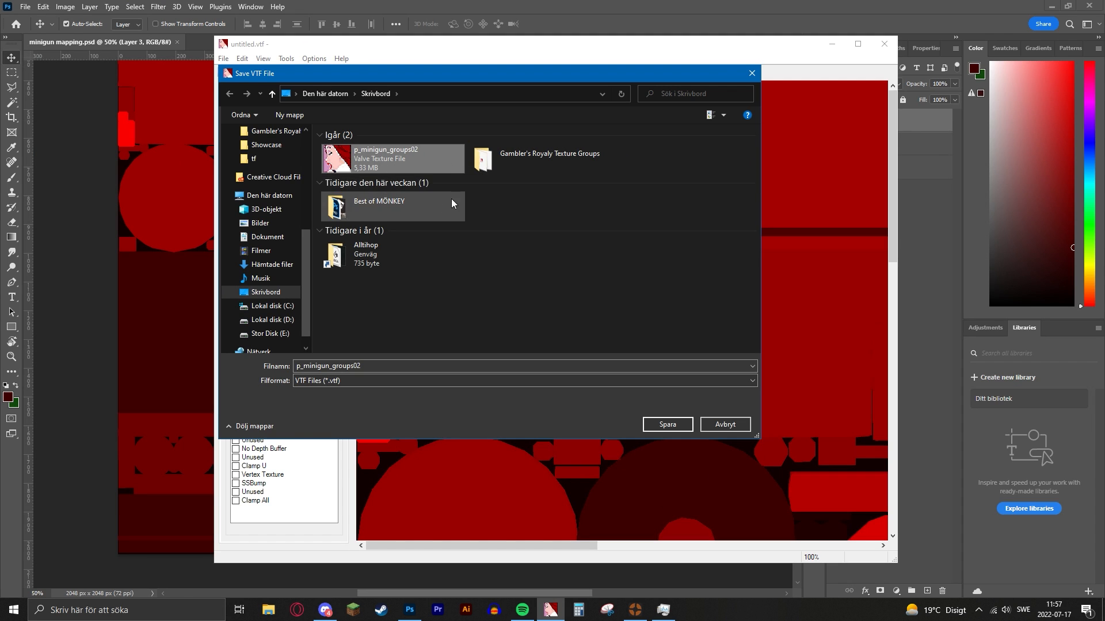
{"action": "mouse_move", "coordinate": [411, 157]}
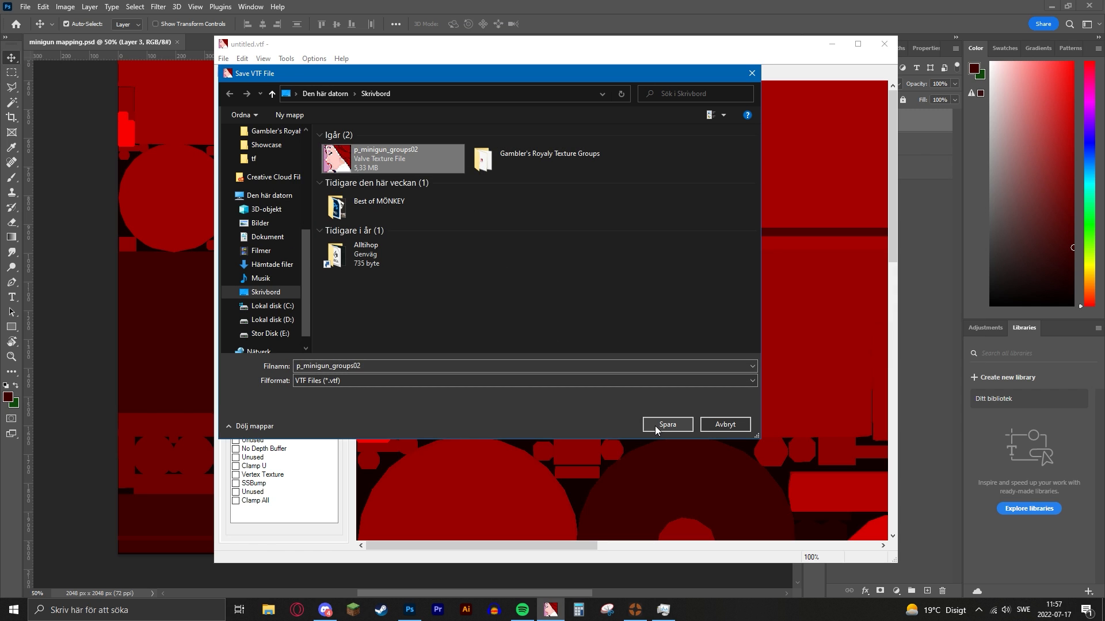
{"action": "left_click", "coordinate": [668, 424]}
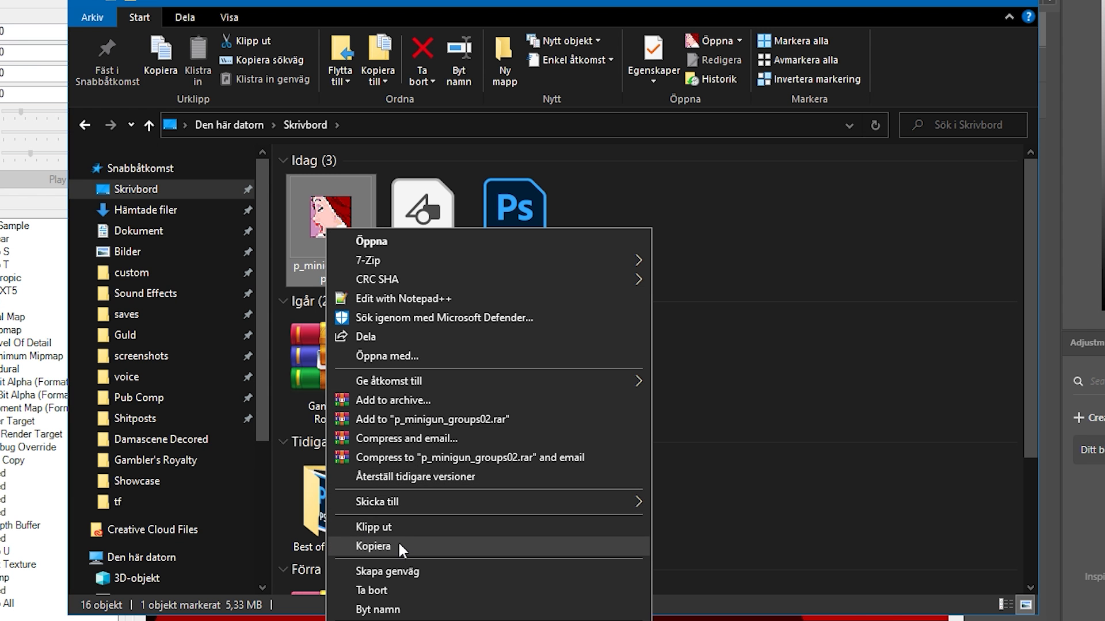
- Copy p_minigun_groups02.vtf and browse Custom Warpaints > materials > models > weapons > c_models > c_minigun
{"action": "left_click", "coordinate": [115, 503]}
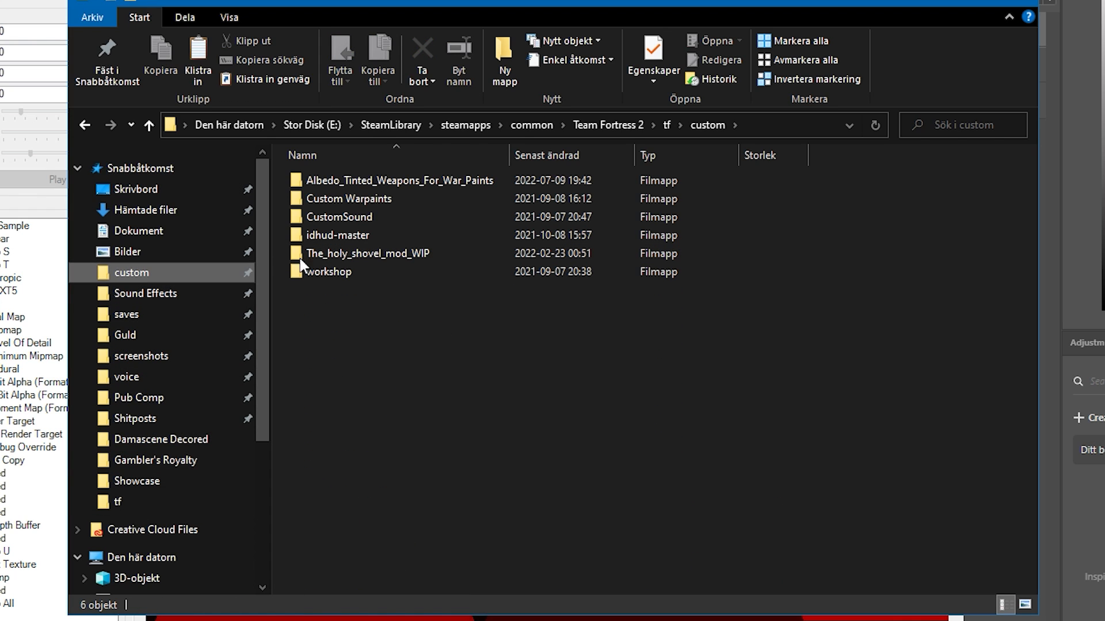
{"action": "double_click", "coordinate": [348, 198]}
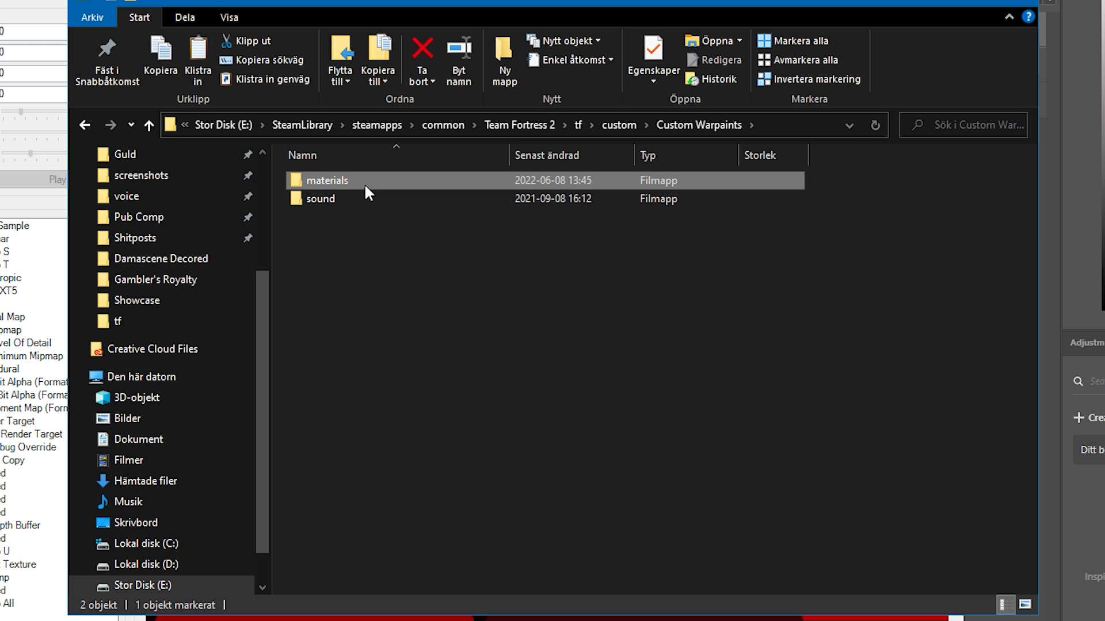
{"action": "double_click", "coordinate": [326, 181]}
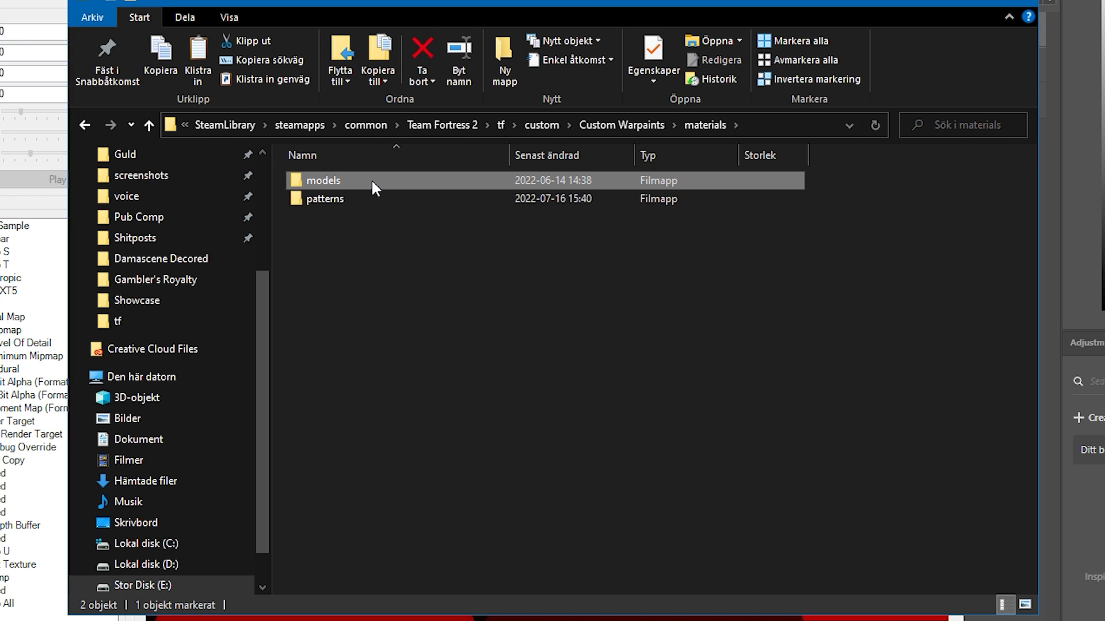
{"action": "double_click", "coordinate": [324, 181]}
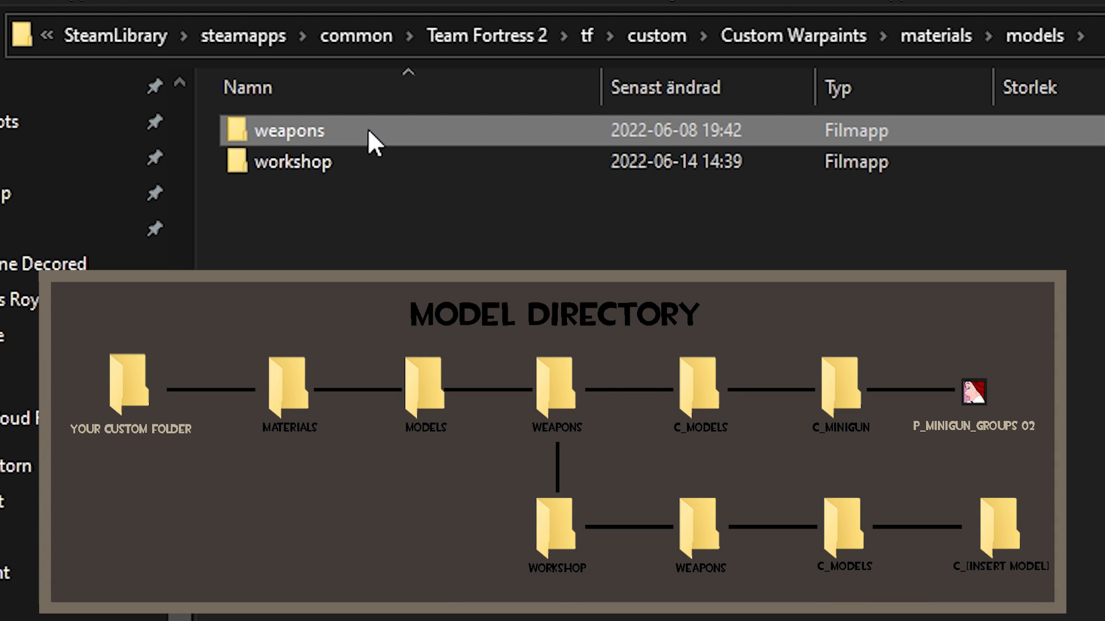
{"action": "double_click", "coordinate": [286, 131]}
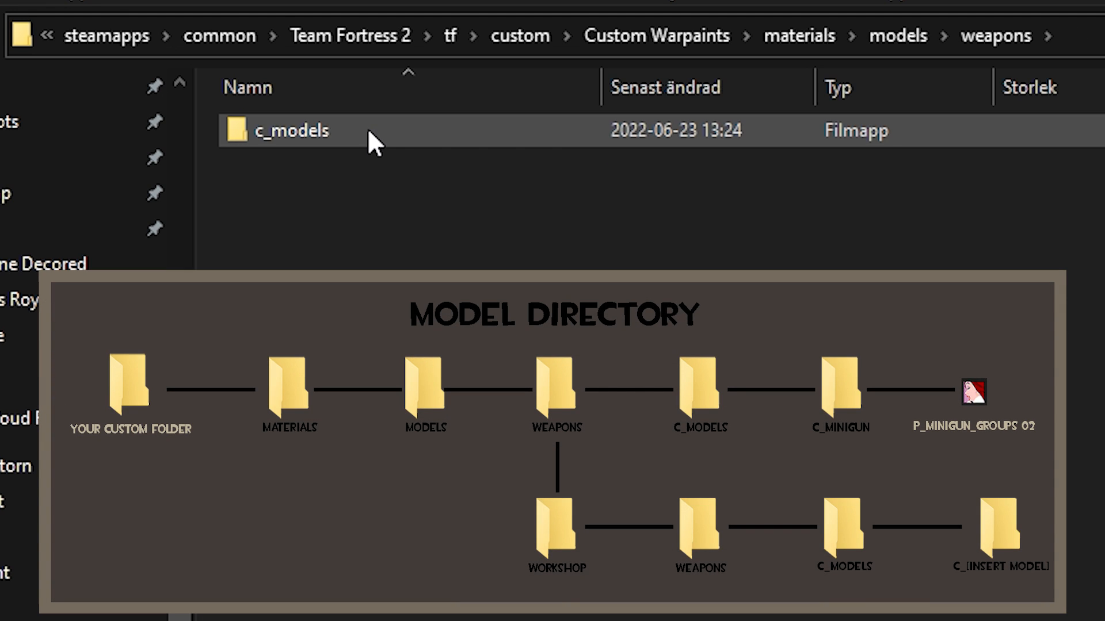
{"action": "double_click", "coordinate": [293, 130]}
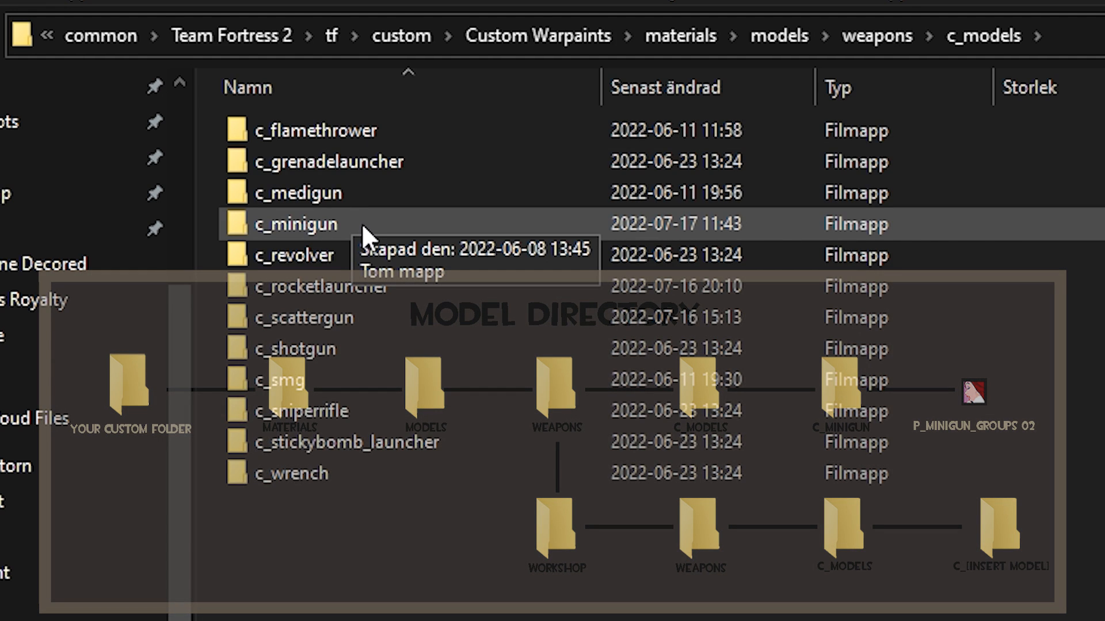
{"action": "double_click", "coordinate": [296, 225]}
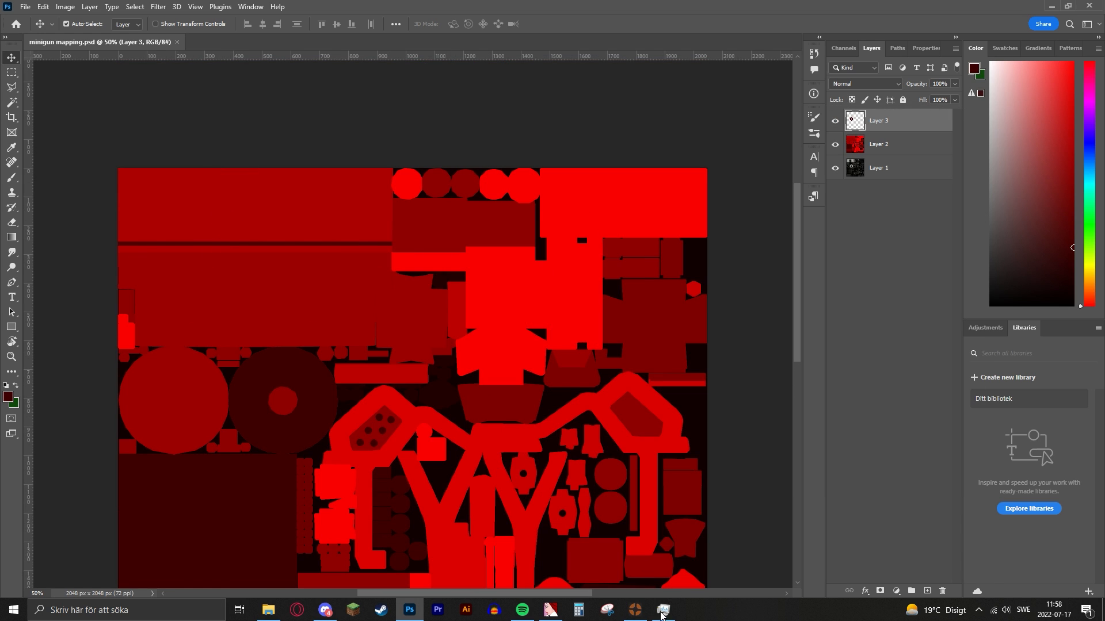
- In TF2, slide the Night Owl Mk.II Preview Wear toward Factory New
{"action": "left_click", "coordinate": [663, 610]}
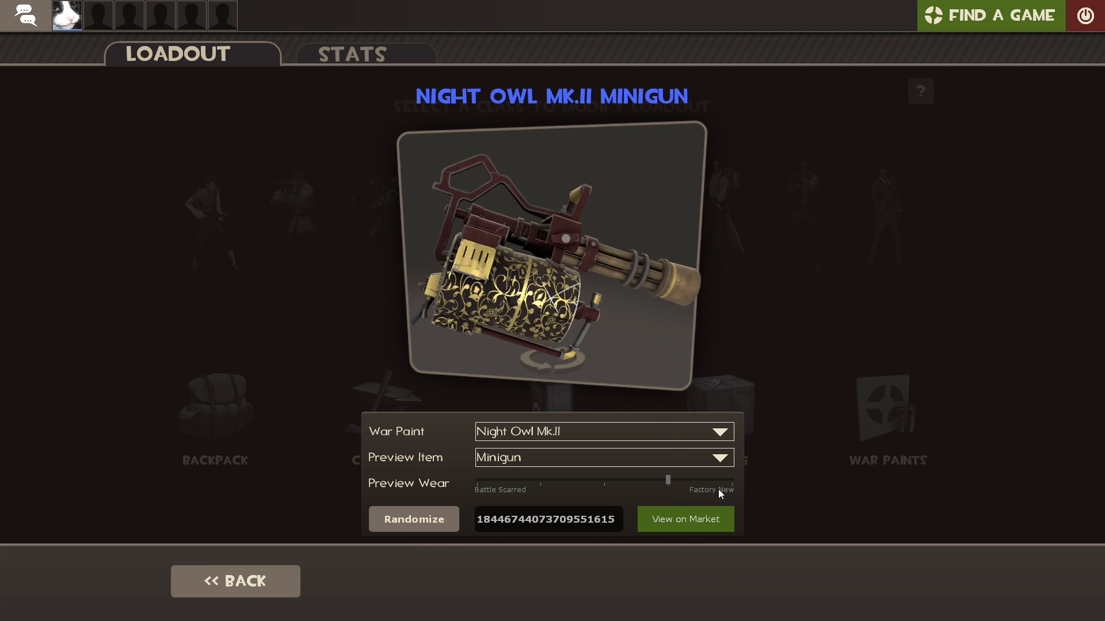
{"action": "left_click_drag", "start_coordinate": [667, 480], "coordinate": [731, 480]}
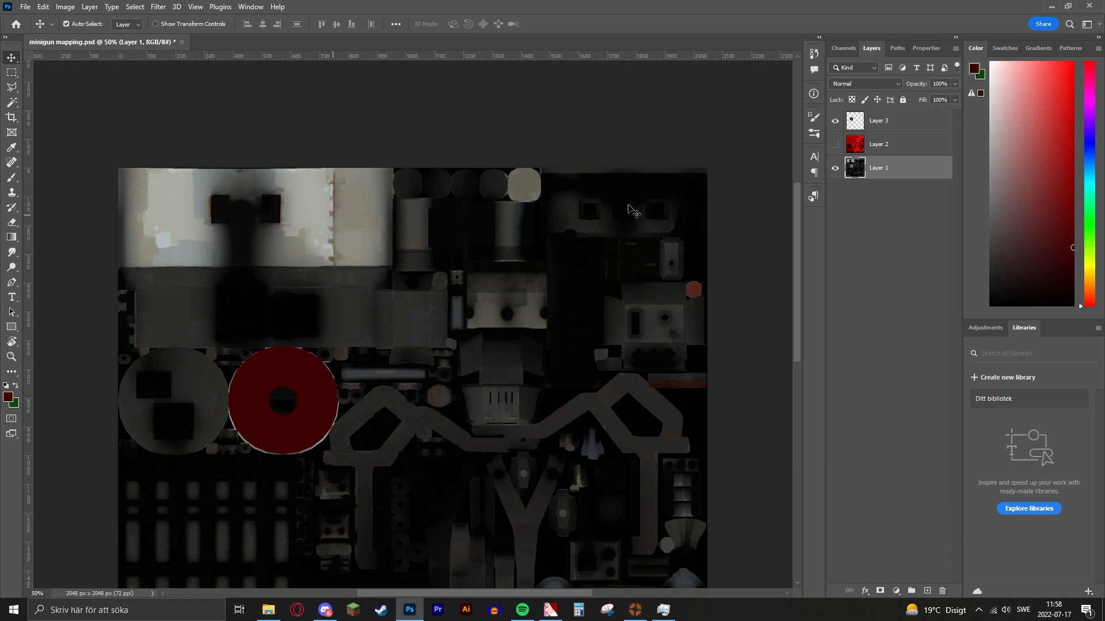
- Add Layer 4 above Layer 2, fill the top-left block dark red, and review the map
{"action": "left_click", "coordinate": [835, 144]}
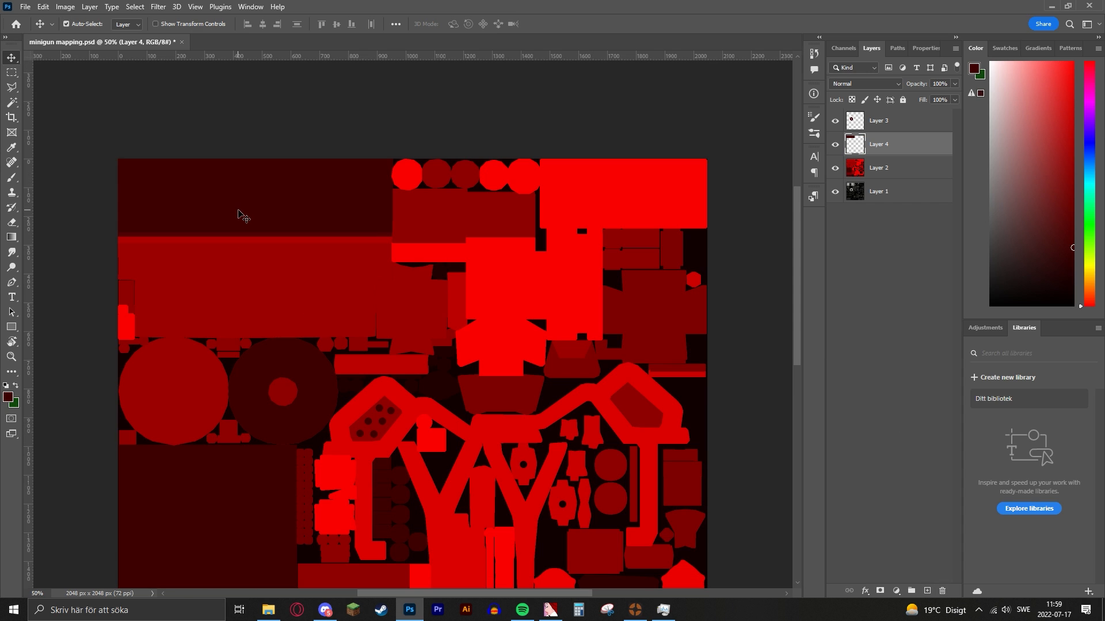
{"action": "scroll", "scroll_direction": "down", "scroll_amount": 3}
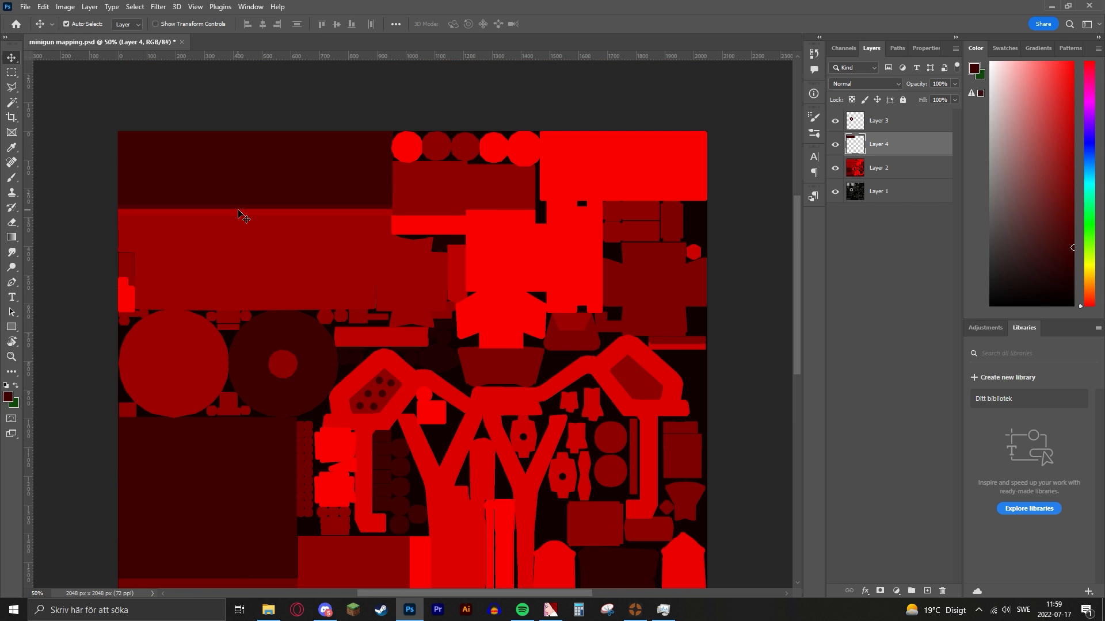
{"action": "scroll", "scroll_direction": "down", "scroll_amount": 3}
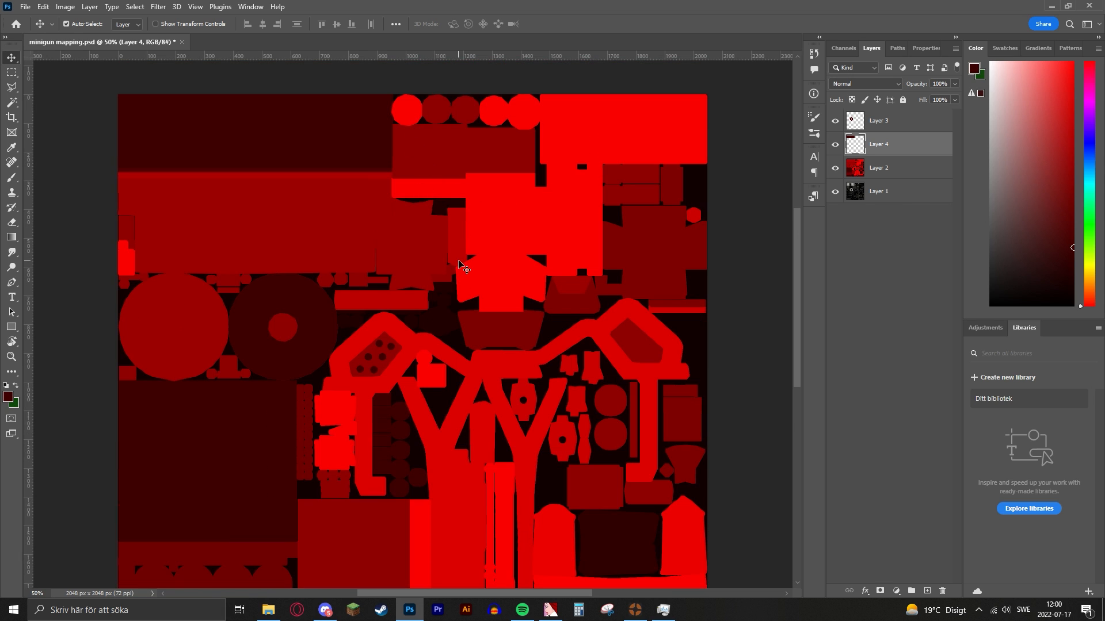
{"action": "scroll", "scroll_direction": "down", "scroll_amount": 3}
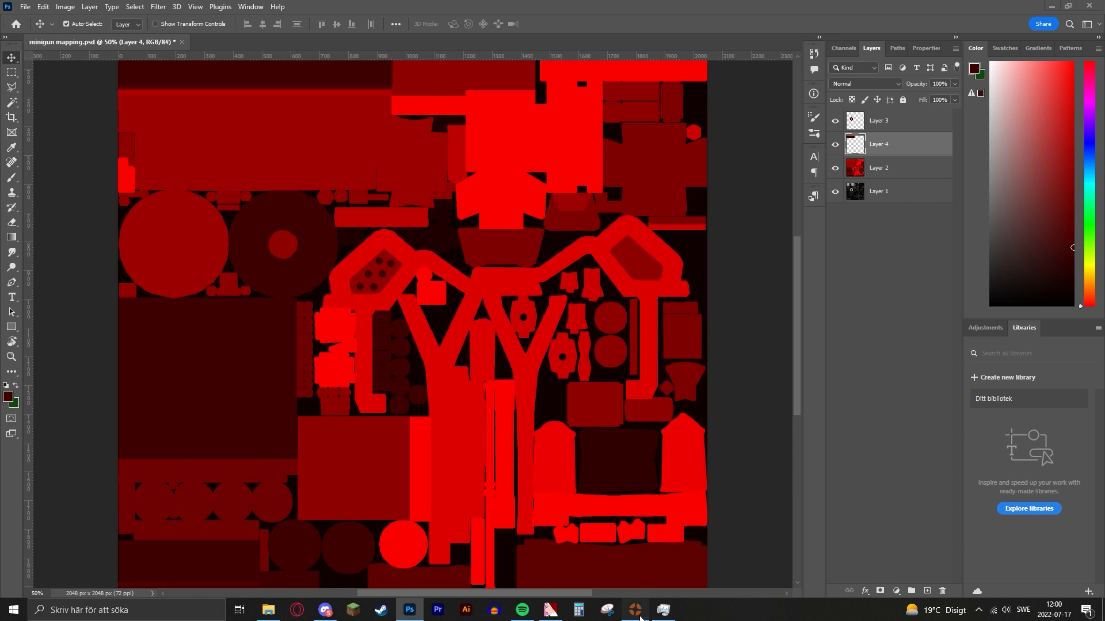
{"action": "left_click", "coordinate": [634, 610]}
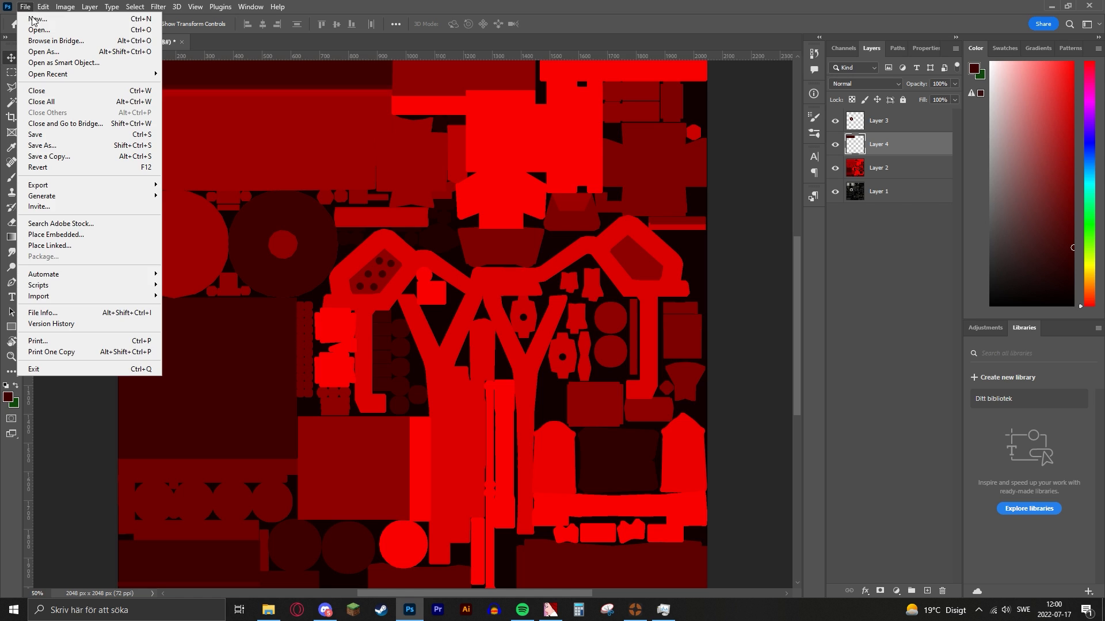
- Save the updated map as a Targa (*.TGA) copy to Skrivbord
{"action": "left_click", "coordinate": [44, 145]}
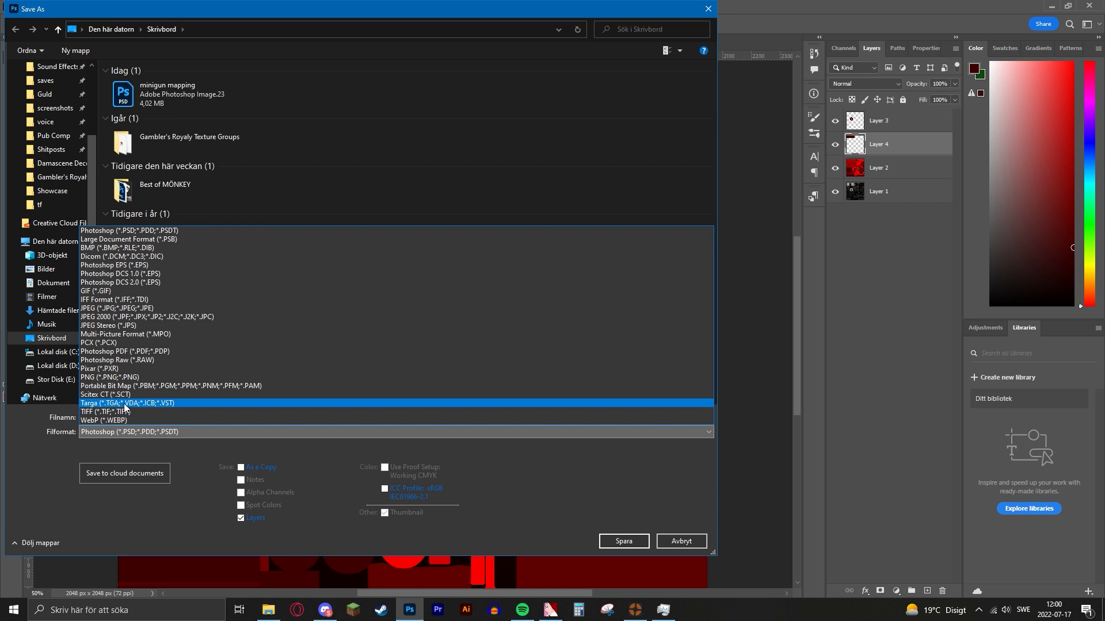
{"action": "left_click", "coordinate": [624, 541]}
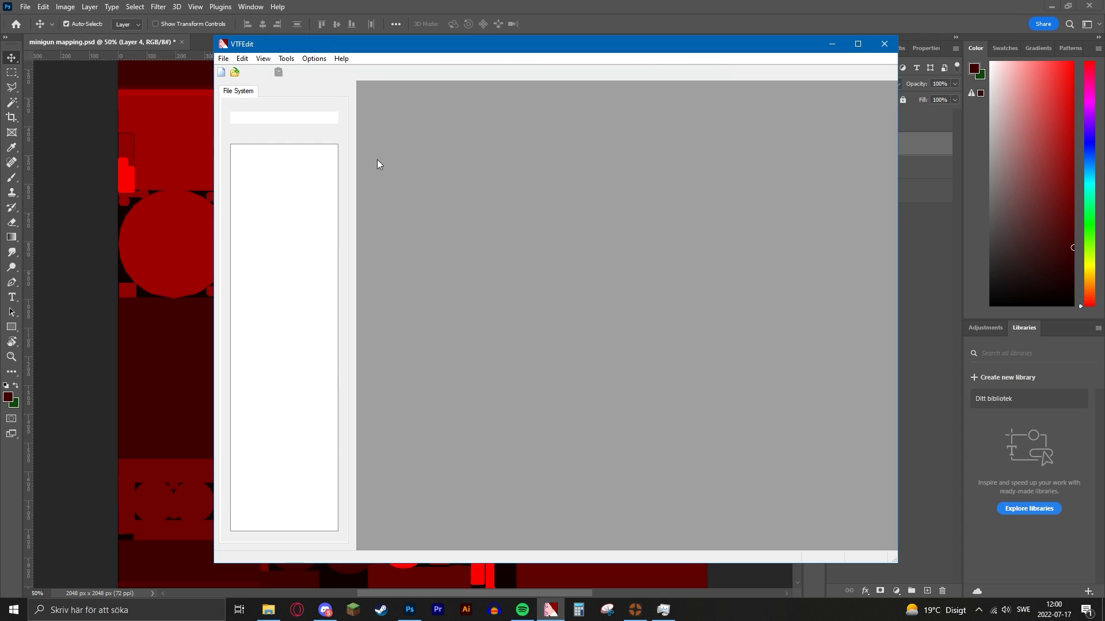
{"action": "right_click", "coordinate": [479, 246]}
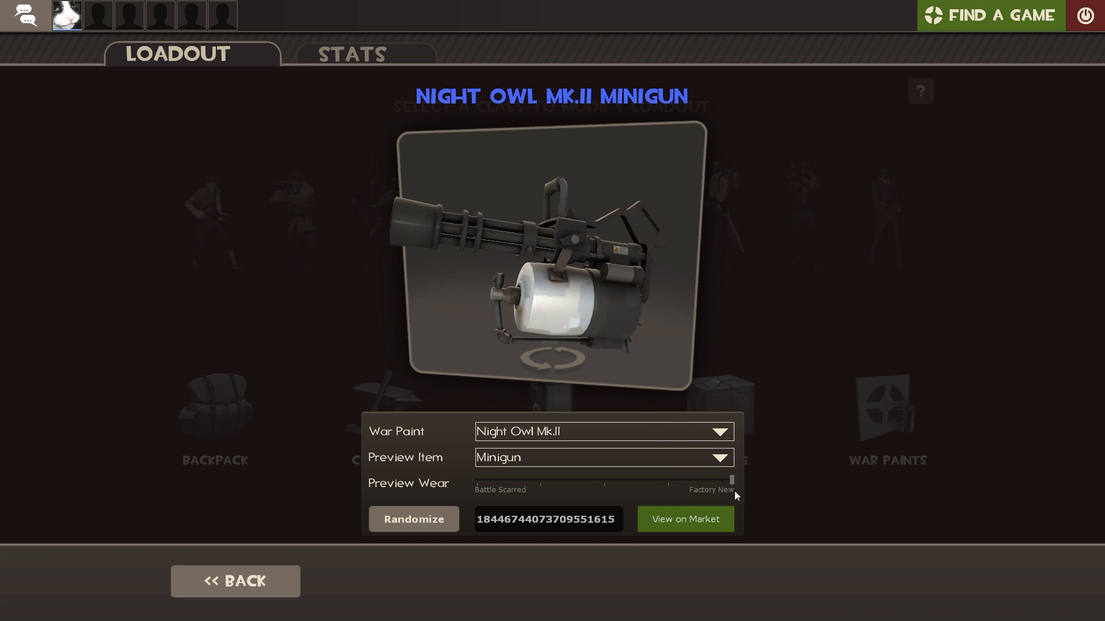
- Set Preview Wear to Factory New to refresh the Night Owl Mk.II minigun
{"action": "left_click", "coordinate": [414, 519]}
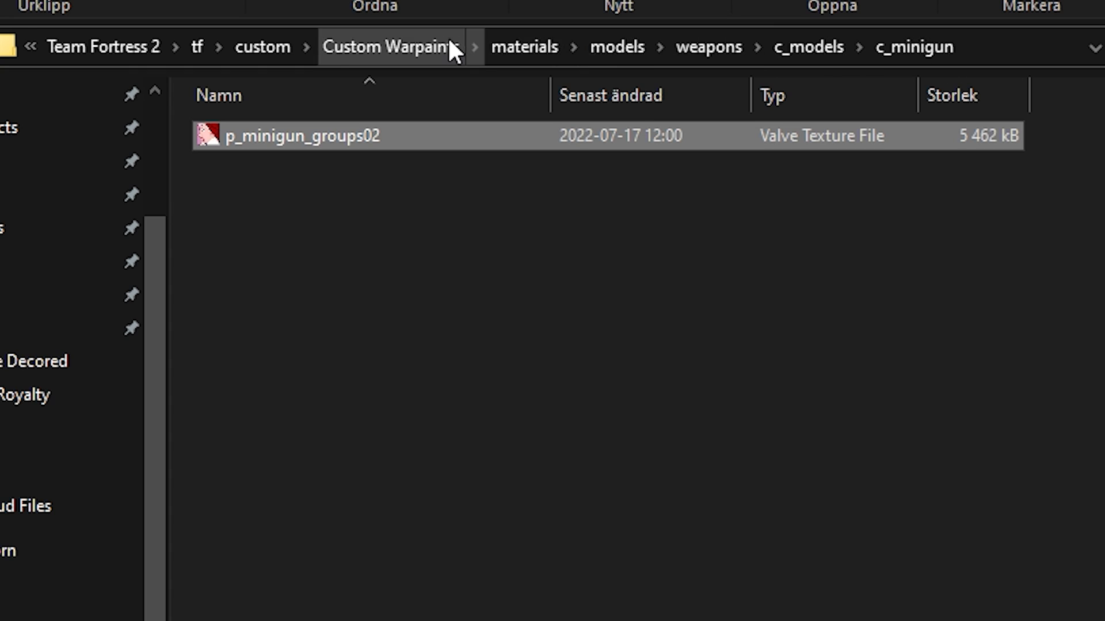
- Go from c_minigun up to models, then into workshop > weapons > c_models
{"action": "left_click", "coordinate": [809, 47]}
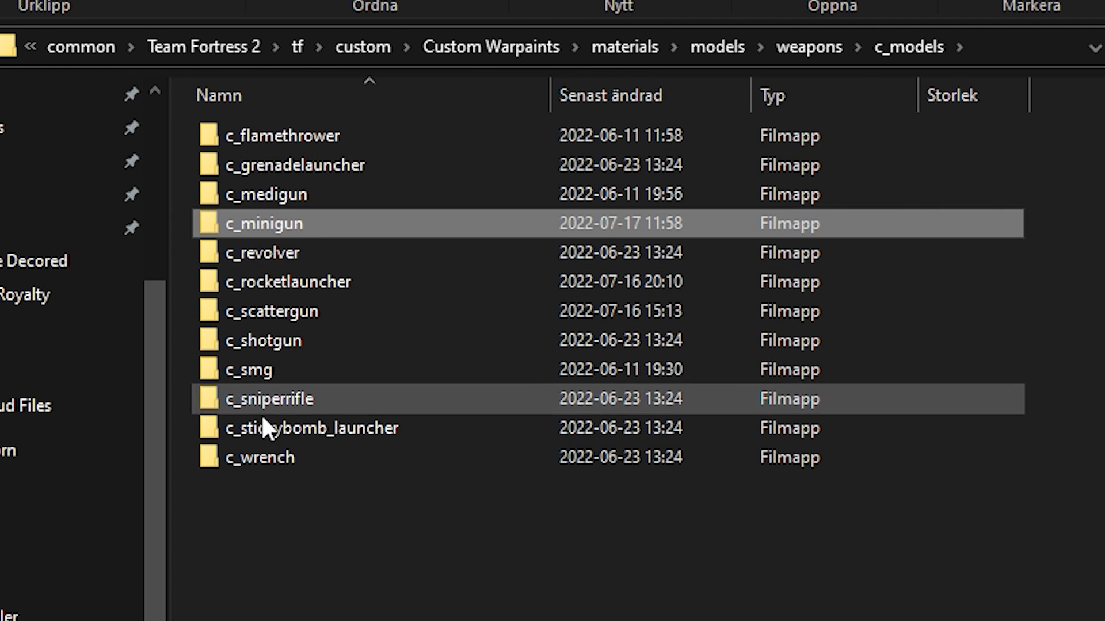
{"action": "mouse_move", "coordinate": [294, 444]}
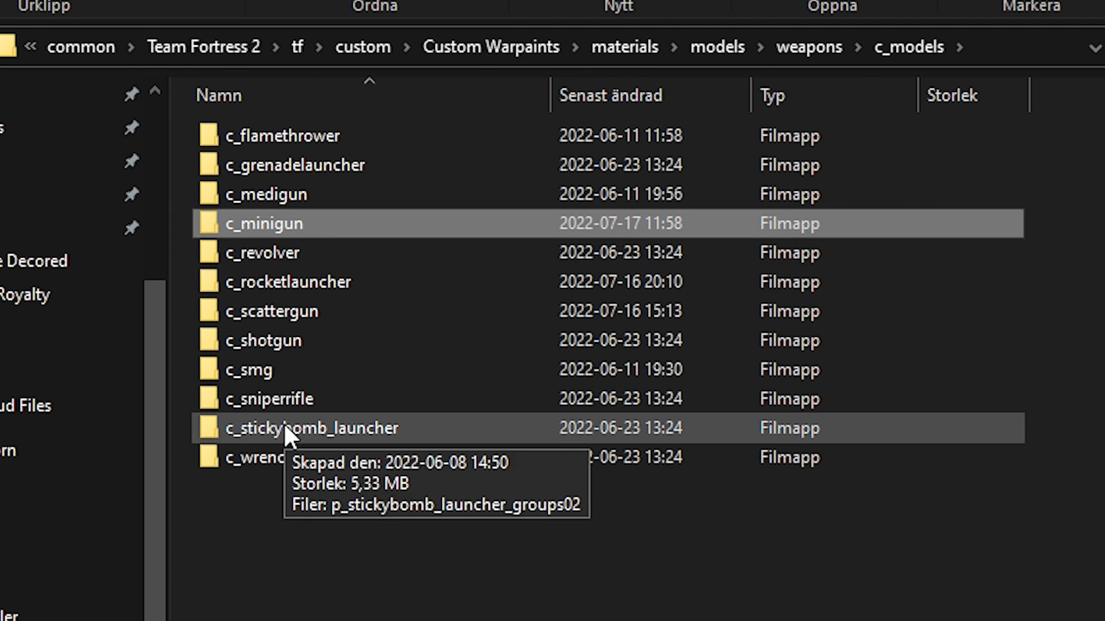
{"action": "mouse_move", "coordinate": [317, 317]}
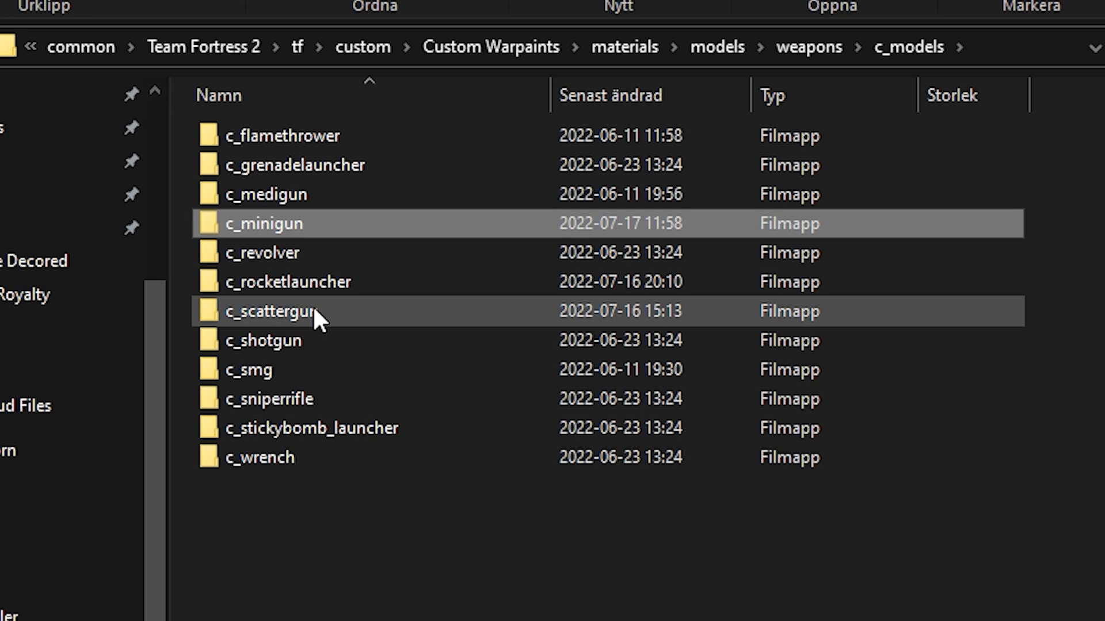
{"action": "mouse_move", "coordinate": [318, 320]}
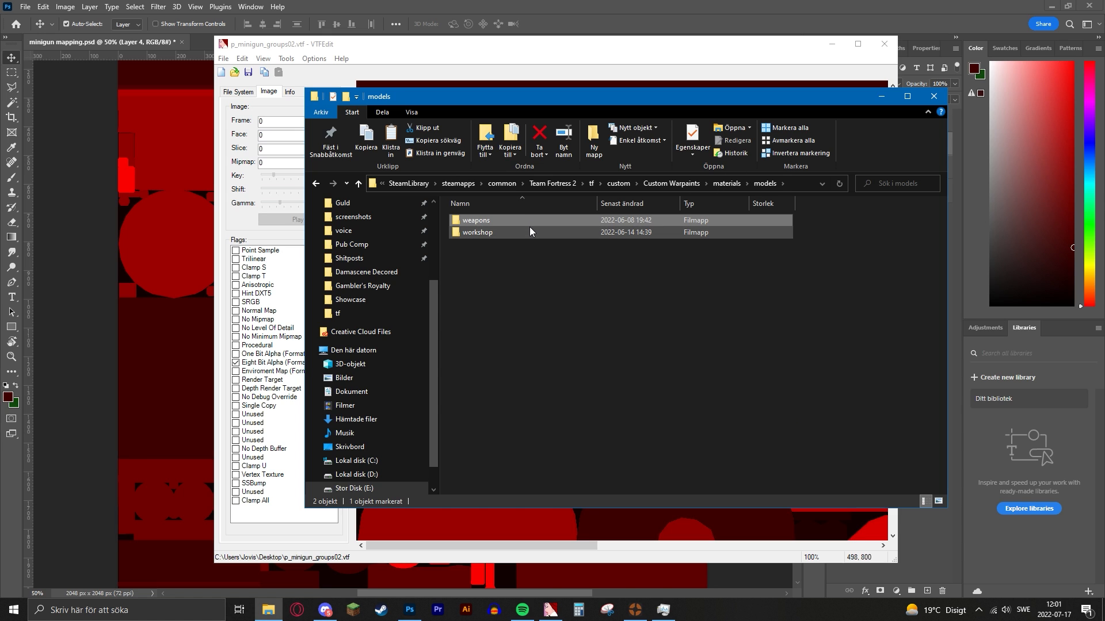
{"action": "mouse_move", "coordinate": [508, 232]}
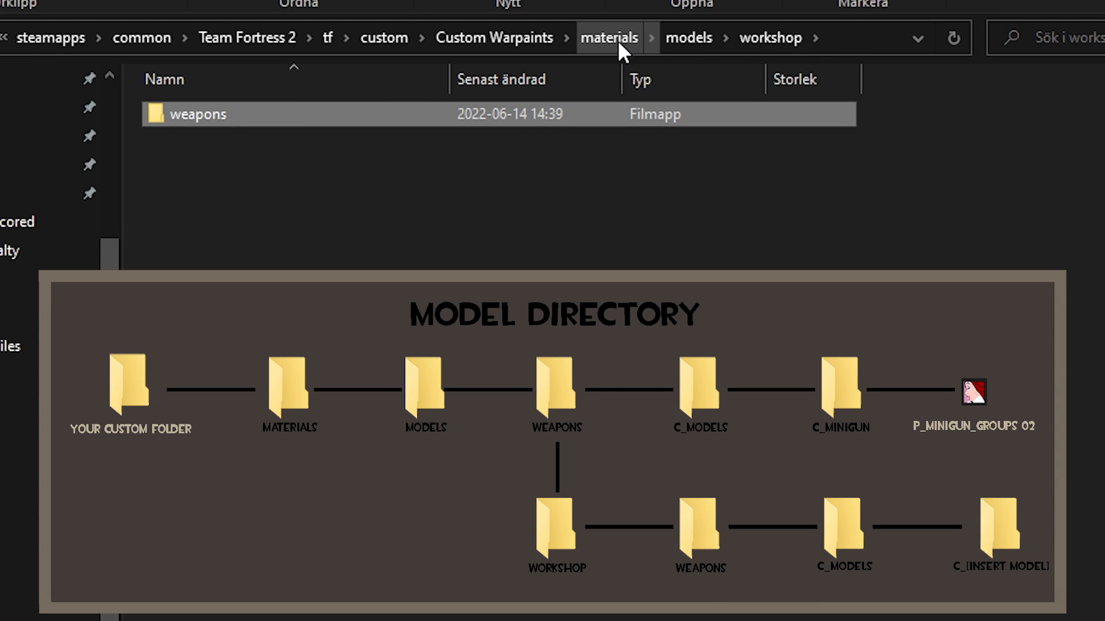
{"action": "left_click", "coordinate": [201, 150]}
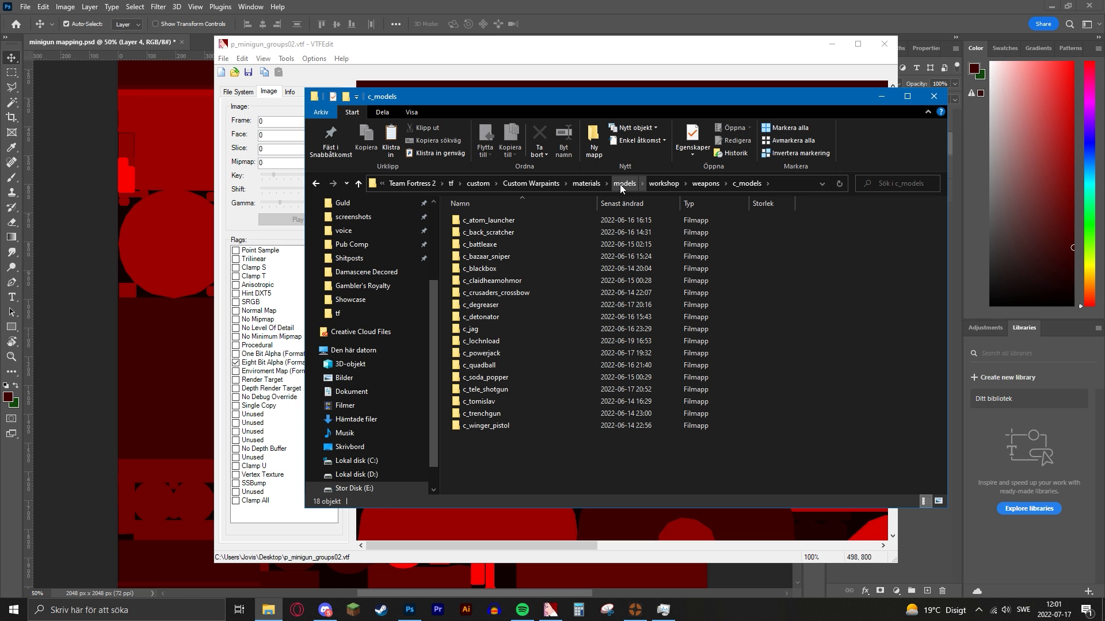
{"action": "left_click", "coordinate": [485, 389]}
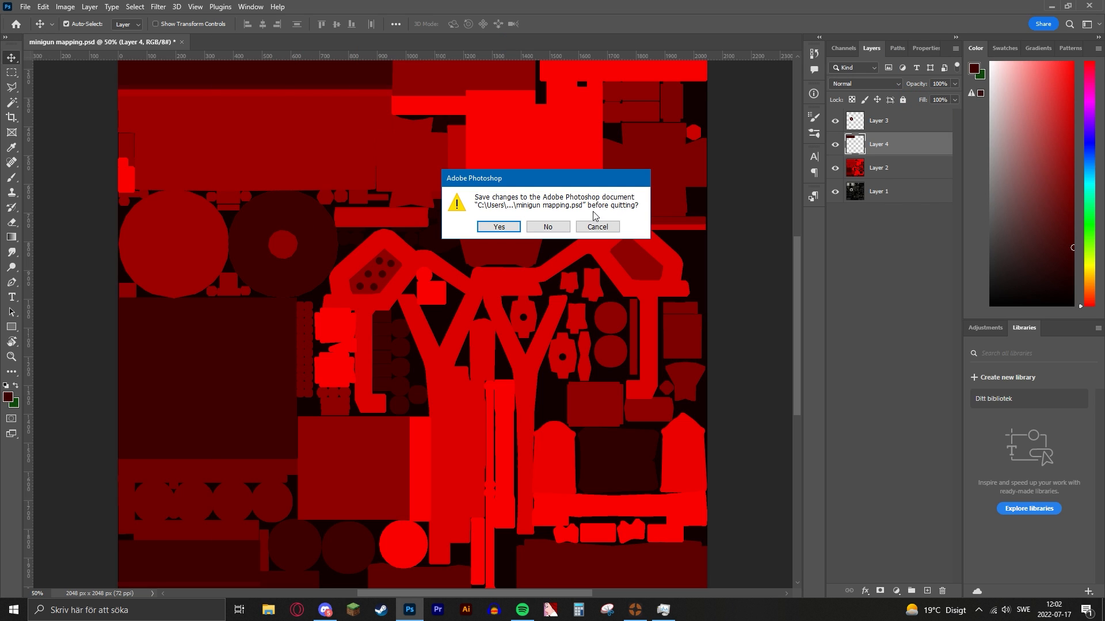
- Answer the save-changes prompt for minigun mapping.psd and quit Photoshop
{"action": "left_click", "coordinate": [548, 227]}
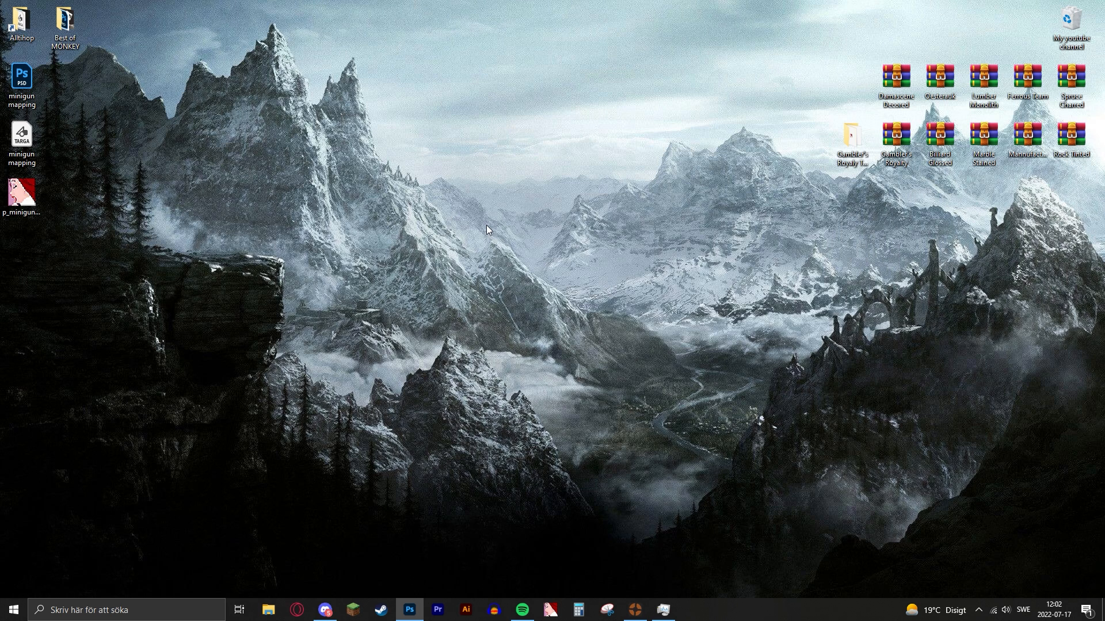